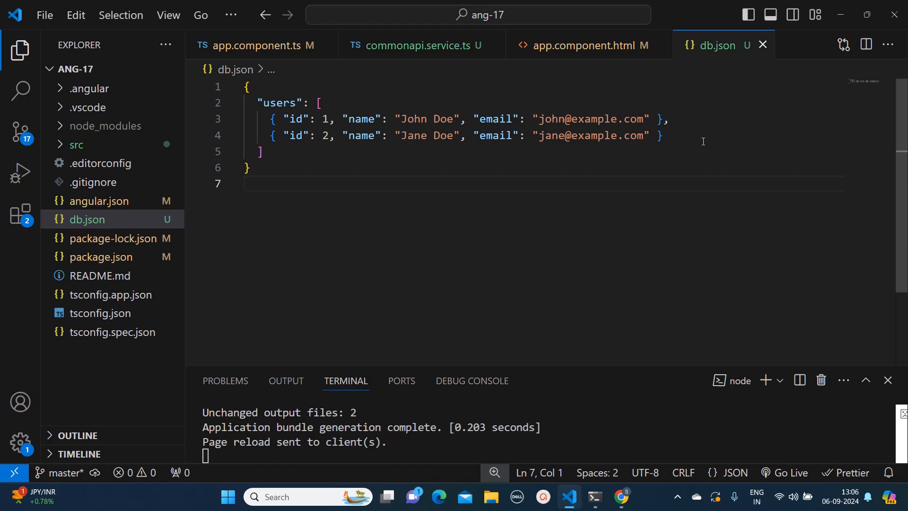
{"action": "mouse_move", "coordinate": [420, 220]}
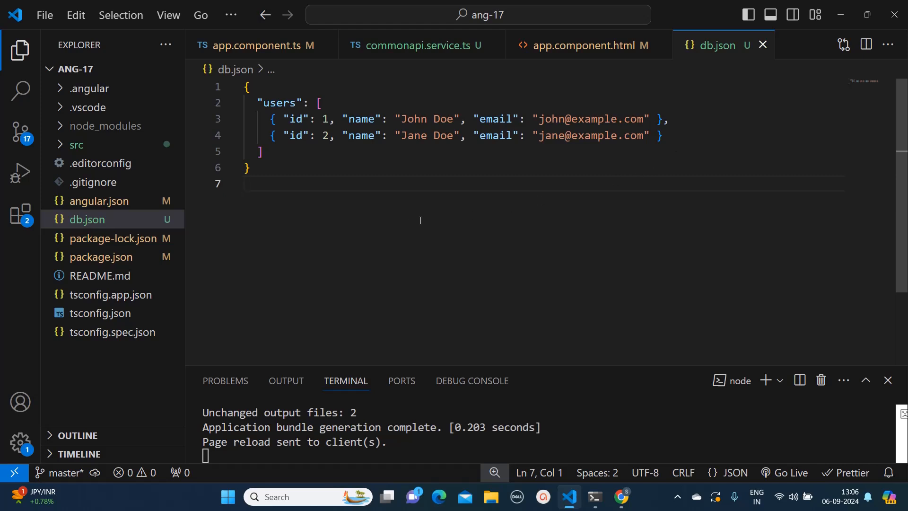
{"action": "mouse_move", "coordinate": [409, 173]}
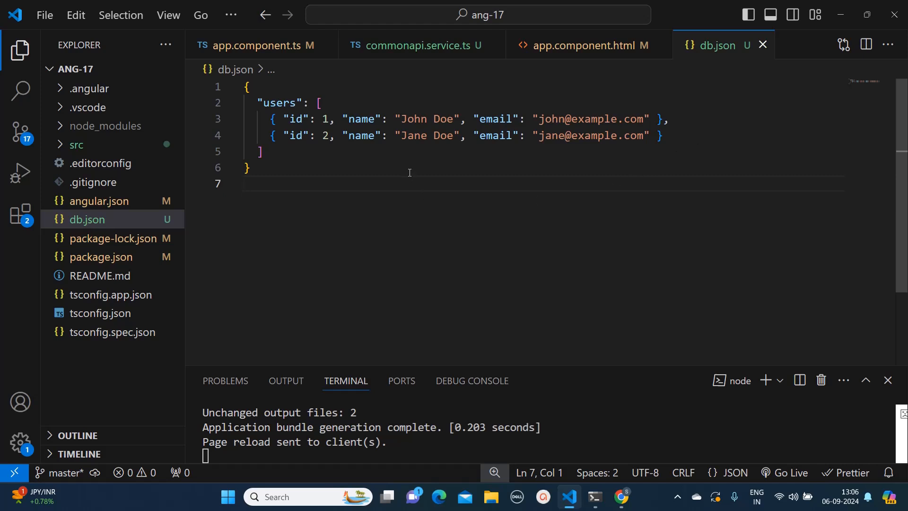
{"action": "mouse_move", "coordinate": [442, 206]}
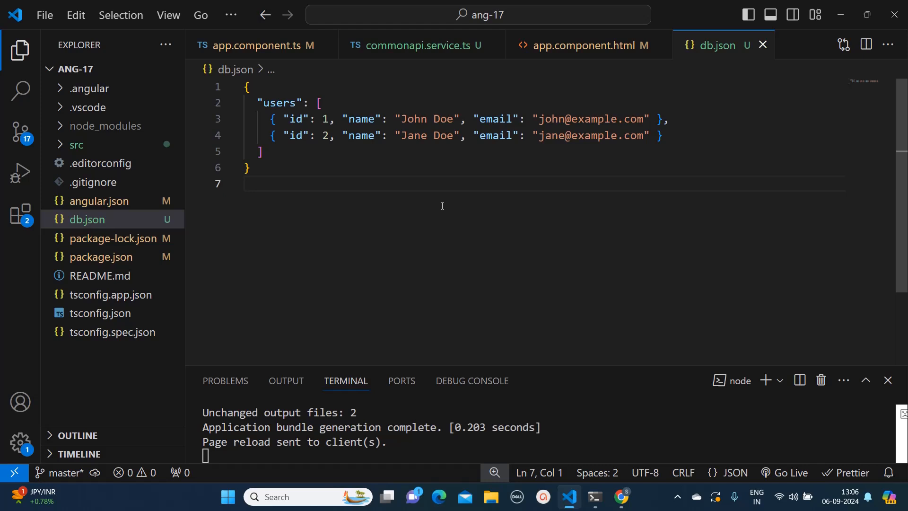
{"action": "mouse_move", "coordinate": [464, 250]}
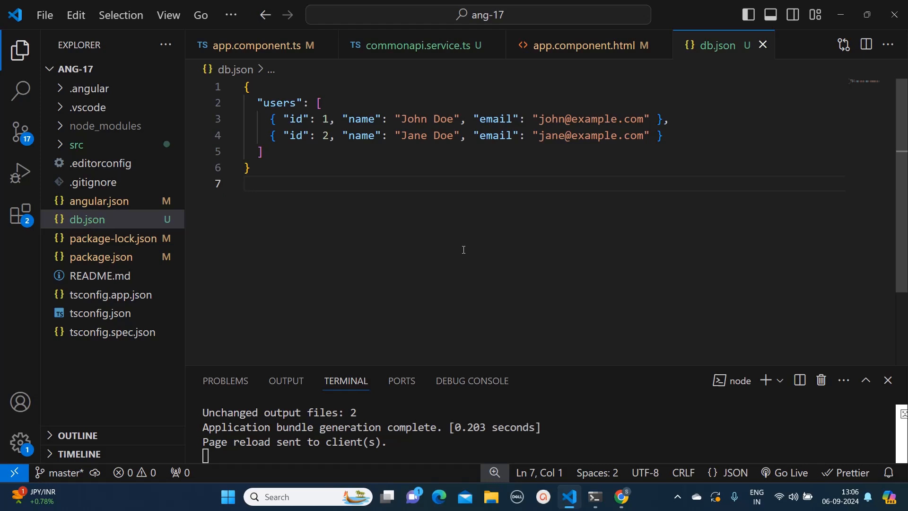
{"action": "mouse_move", "coordinate": [115, 219]}
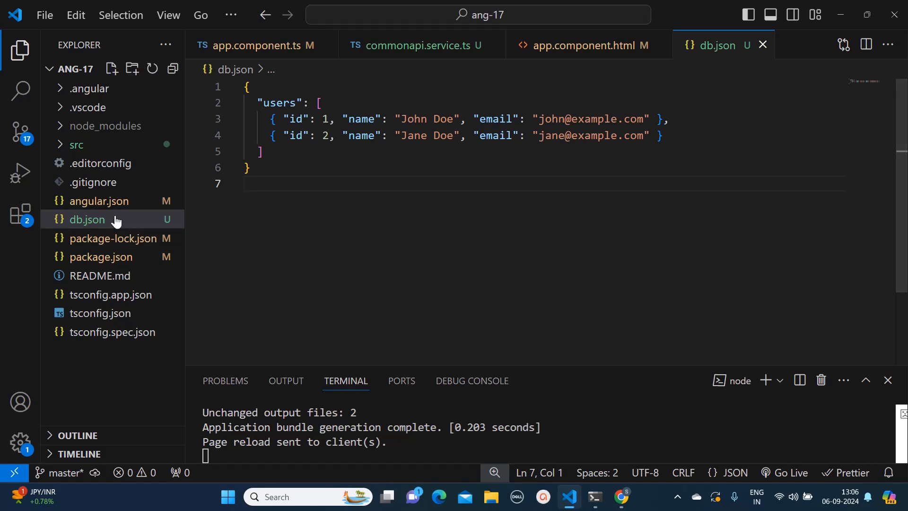
{"action": "mouse_move", "coordinate": [122, 222]}
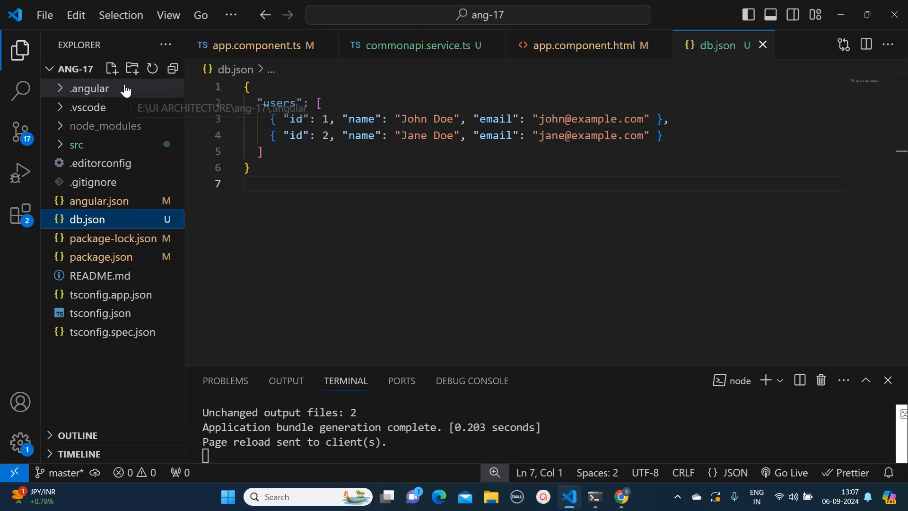
{"action": "mouse_move", "coordinate": [126, 231]}
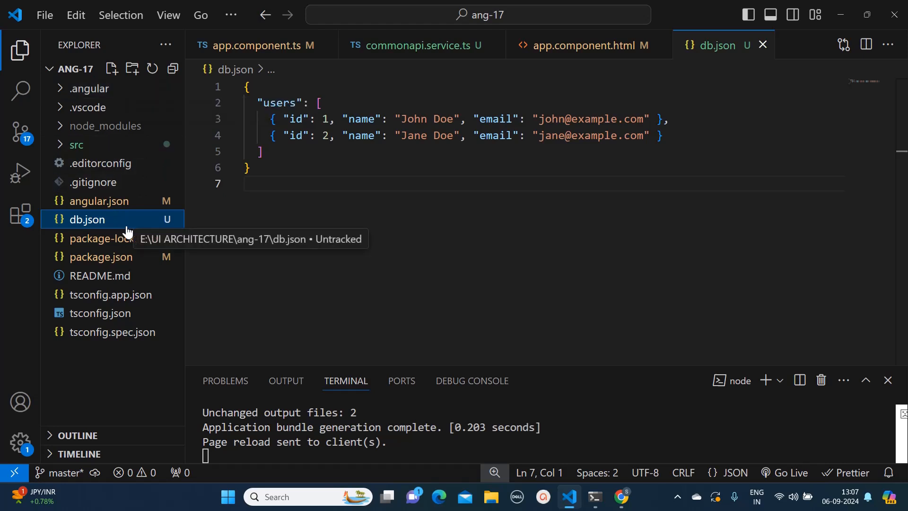
{"action": "mouse_move", "coordinate": [137, 347]}
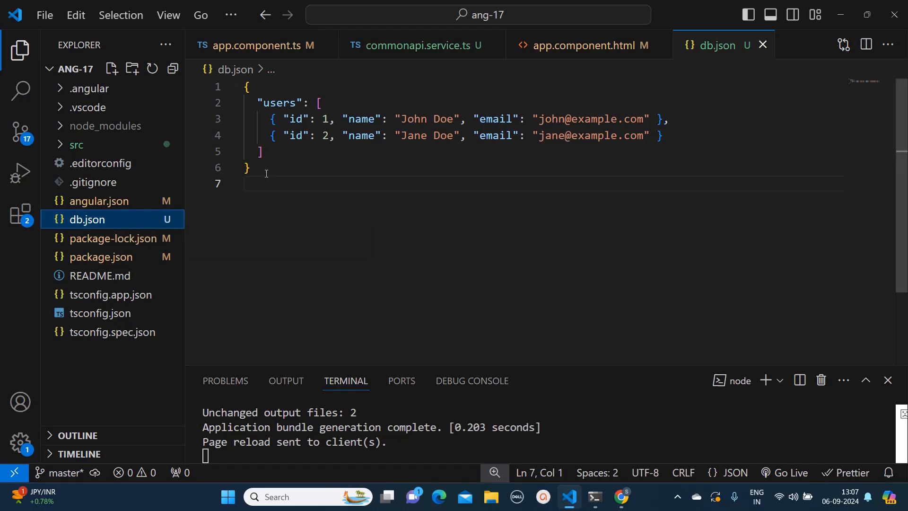
Review db.json's users array, then ready 'npm install -g json-server' in an ang-17 Command Prompt
{"action": "key", "text": "ctrl+a"}
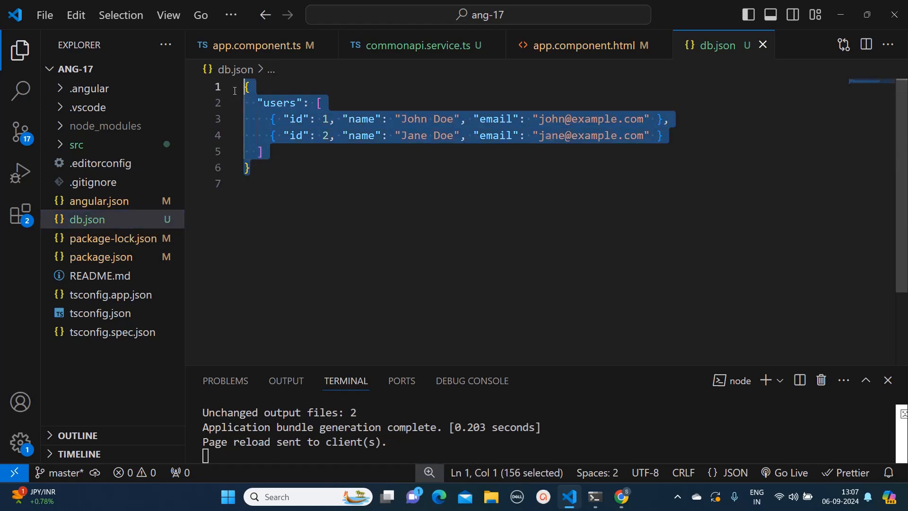
{"action": "left_click", "coordinate": [260, 151]}
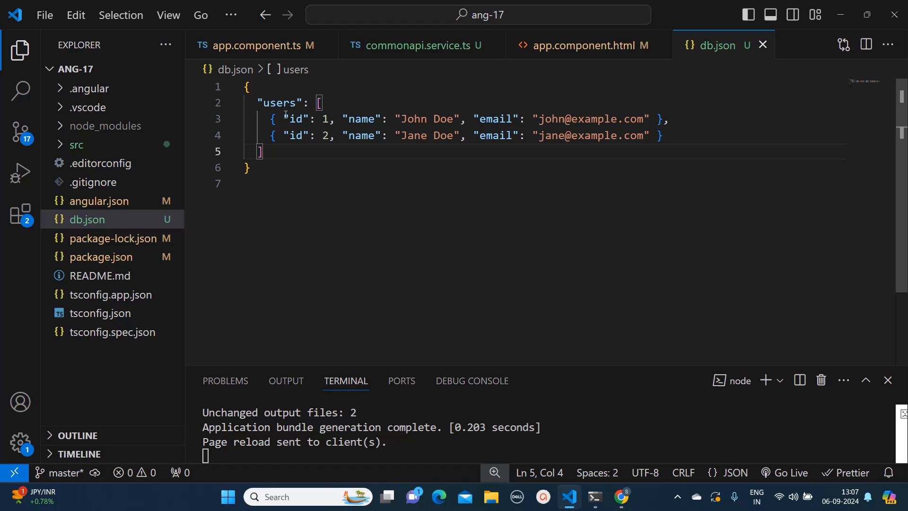
{"action": "double_click", "coordinate": [279, 103]}
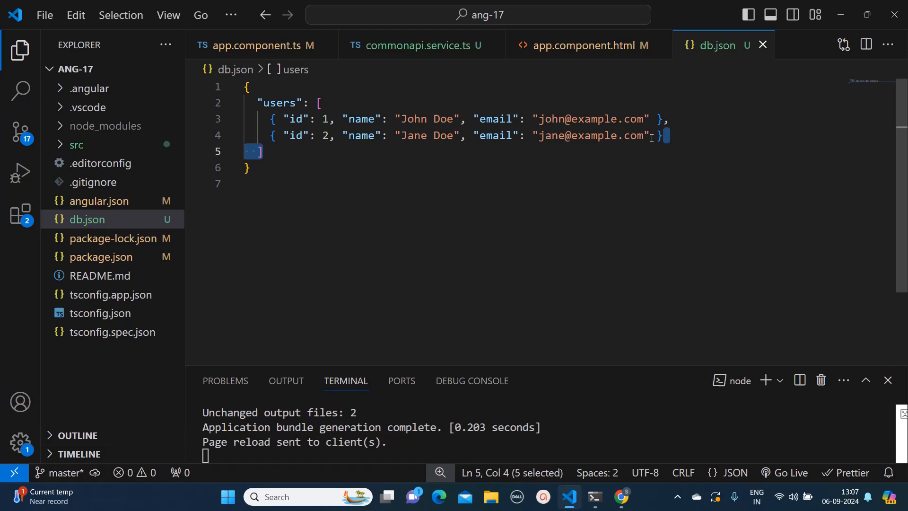
{"action": "left_click", "coordinate": [661, 136]}
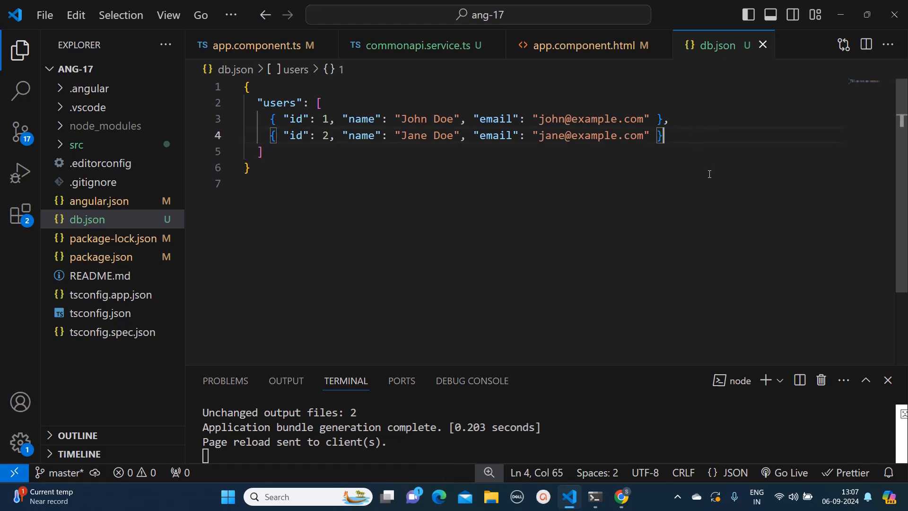
{"action": "mouse_move", "coordinate": [660, 215]}
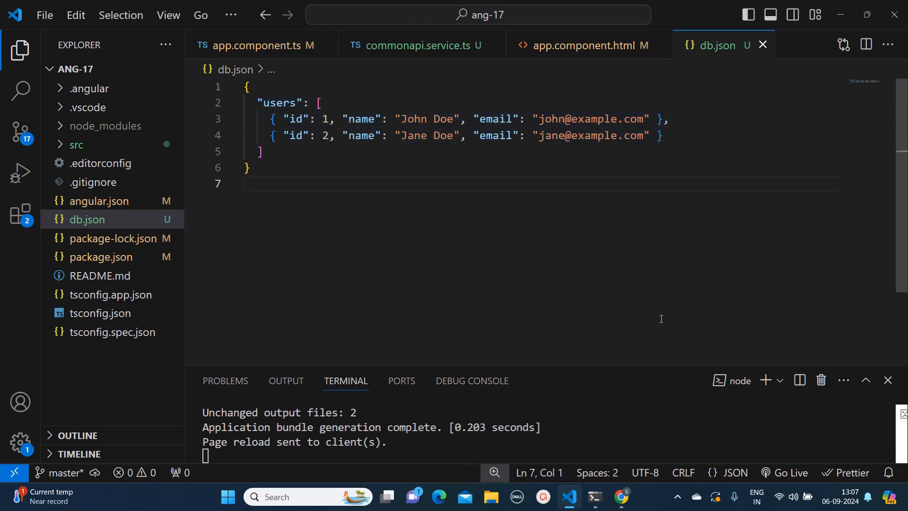
{"action": "left_click", "coordinate": [594, 496]}
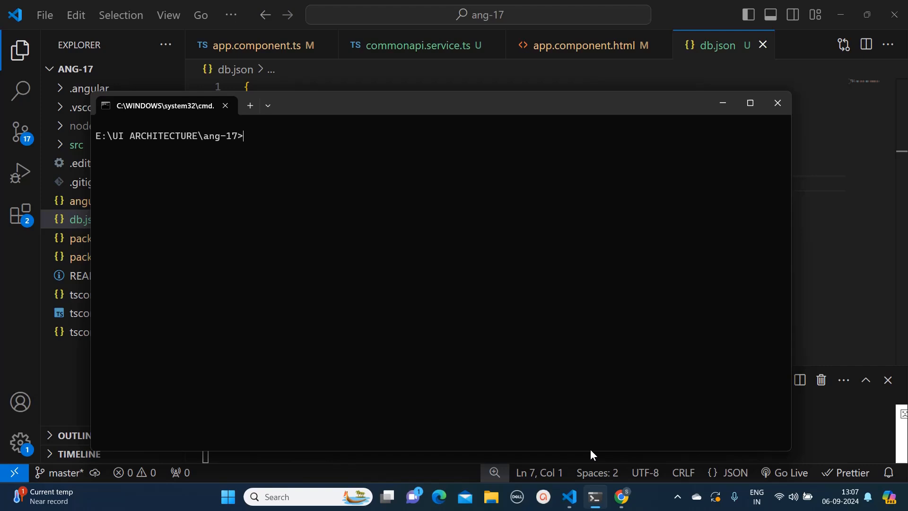
{"action": "mouse_move", "coordinate": [490, 289]}
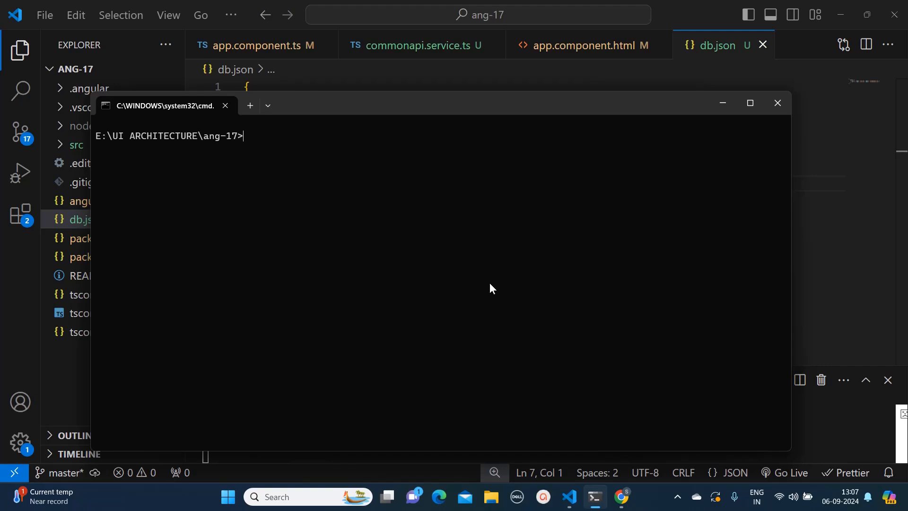
{"action": "type", "text": "npm install -g json-server"}
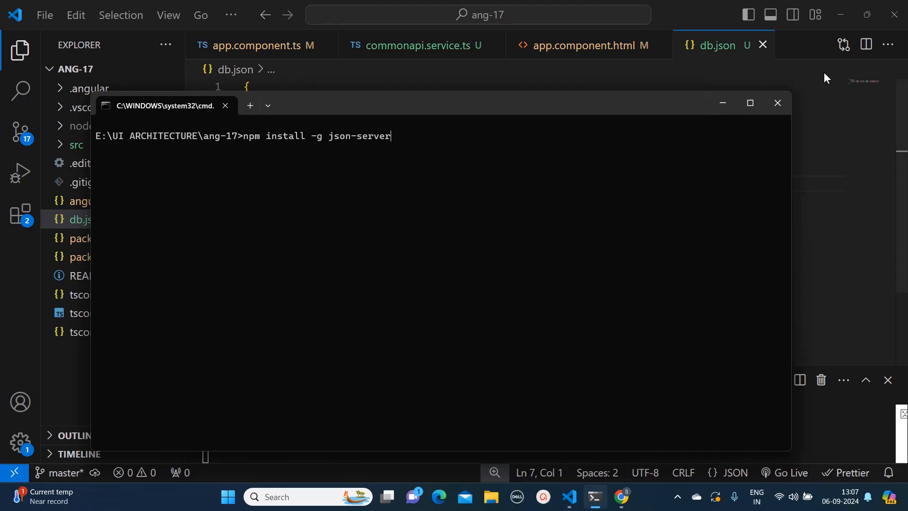
{"action": "mouse_move", "coordinate": [315, 157]}
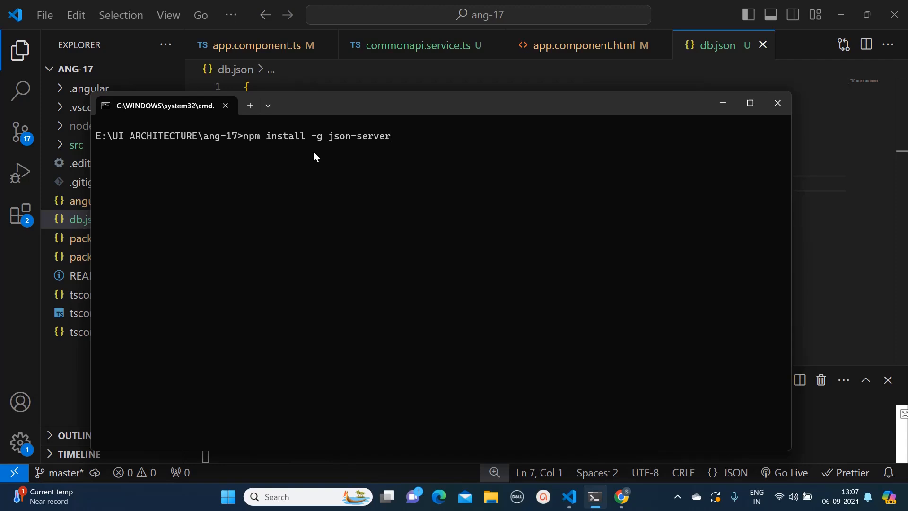
{"action": "mouse_move", "coordinate": [322, 160]}
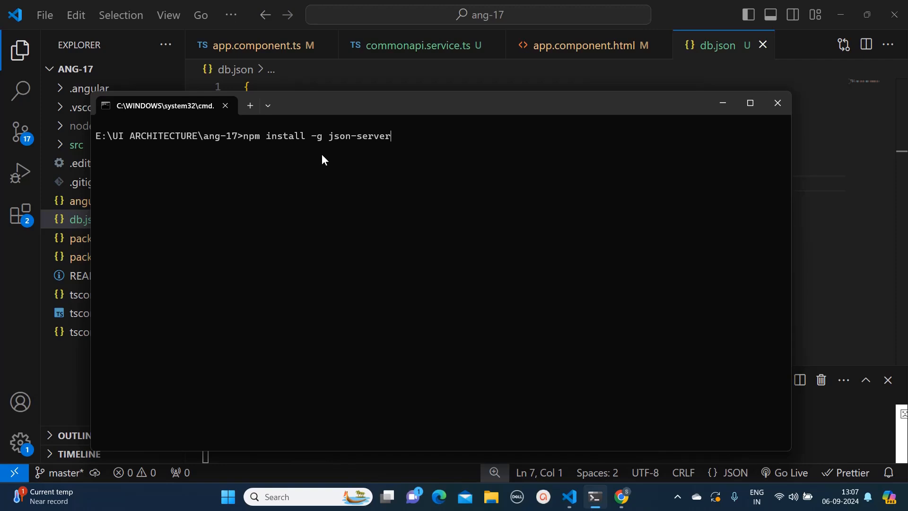
{"action": "mouse_move", "coordinate": [373, 152]}
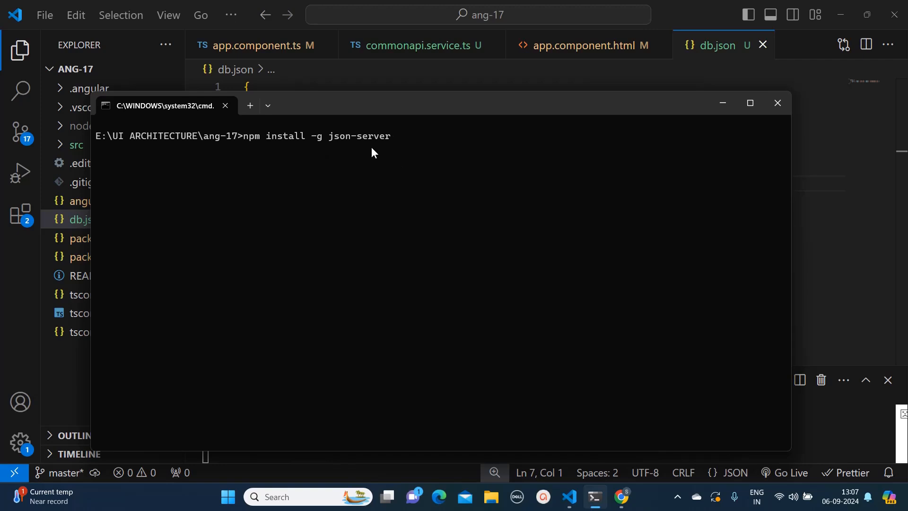
{"action": "mouse_move", "coordinate": [309, 150]}
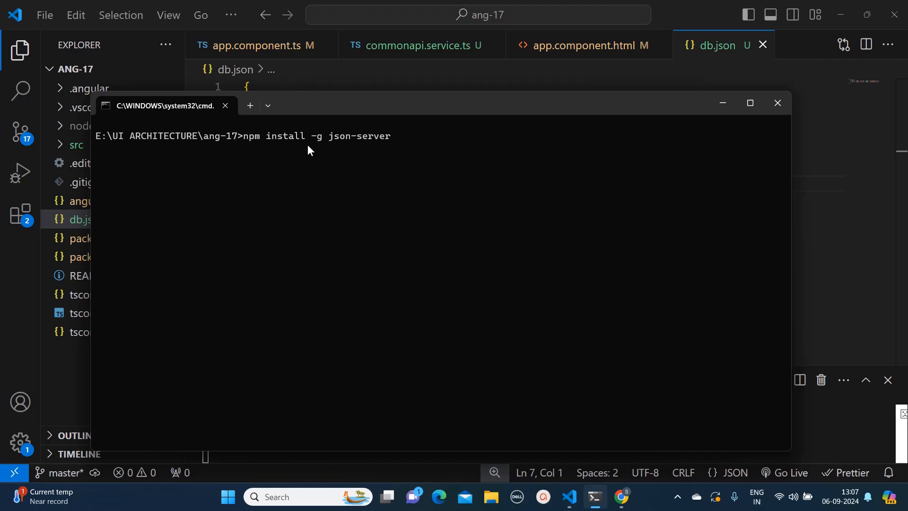
{"action": "mouse_move", "coordinate": [359, 163]}
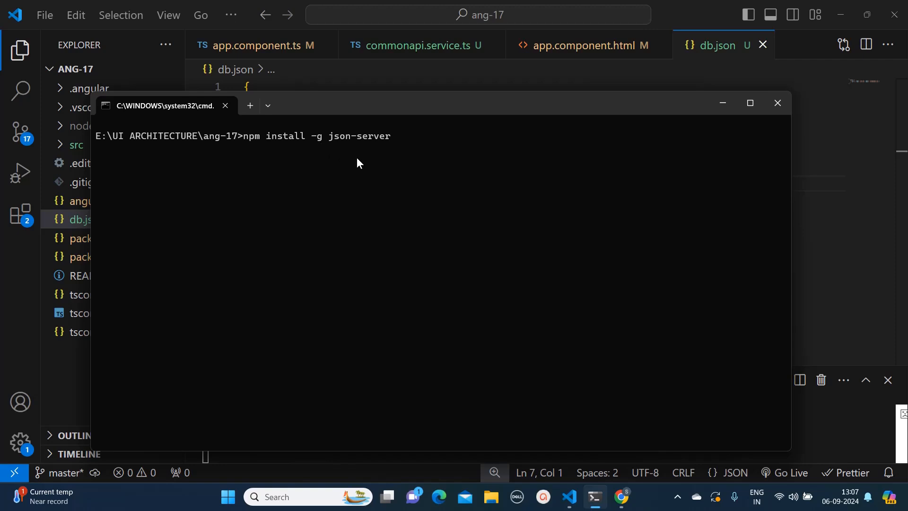
{"action": "mouse_move", "coordinate": [409, 176]}
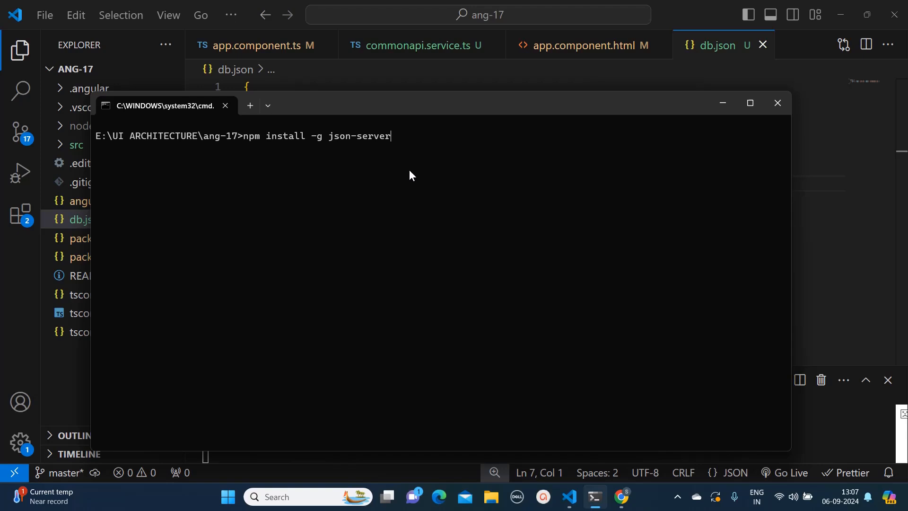
Enter 'json-server --watch db.json' at the ang-17 prompt without running it
{"action": "type", "text": "json-server --watch db.json"}
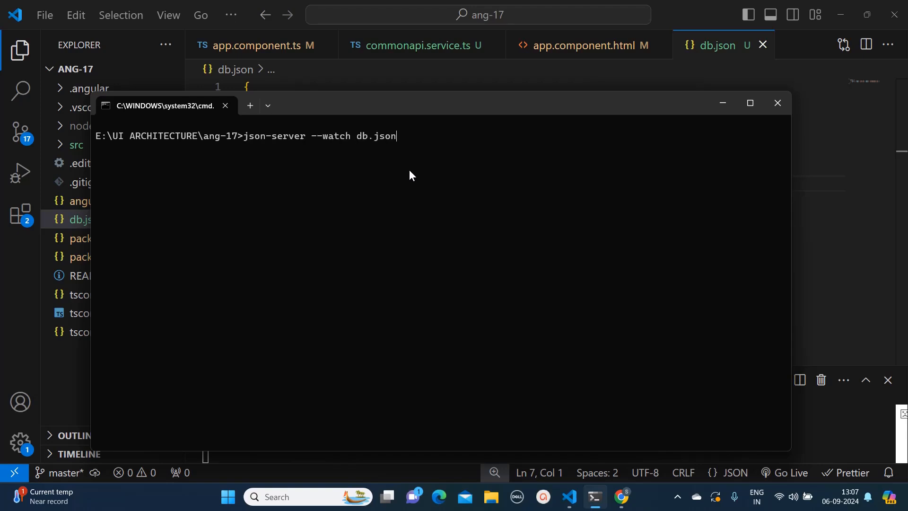
{"action": "mouse_move", "coordinate": [266, 144]}
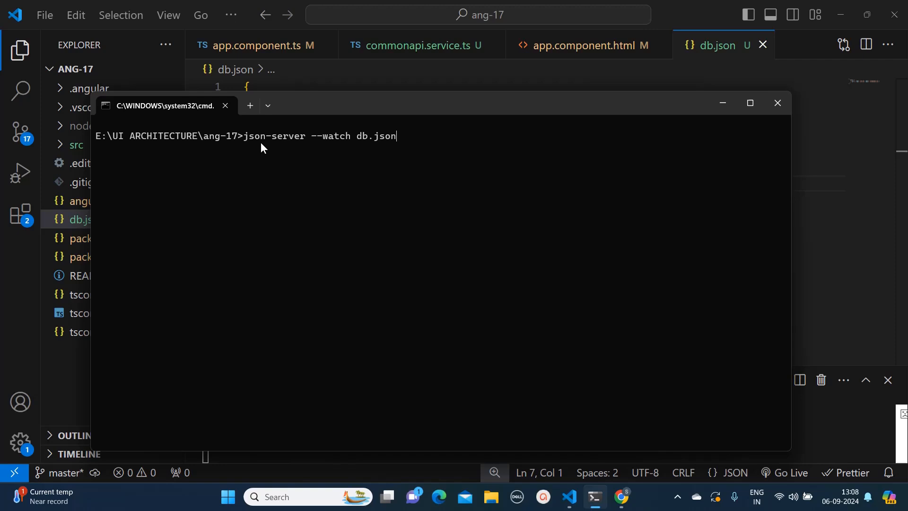
{"action": "mouse_move", "coordinate": [370, 152]}
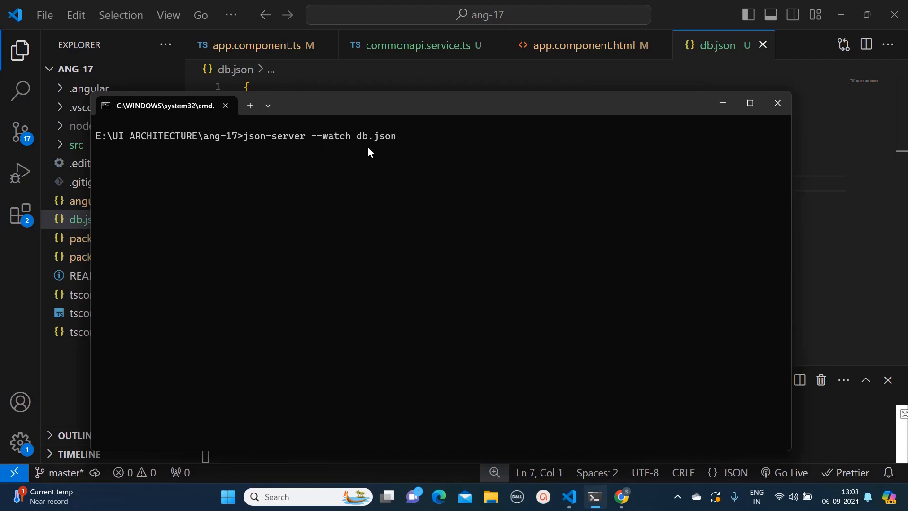
{"action": "mouse_move", "coordinate": [375, 144]}
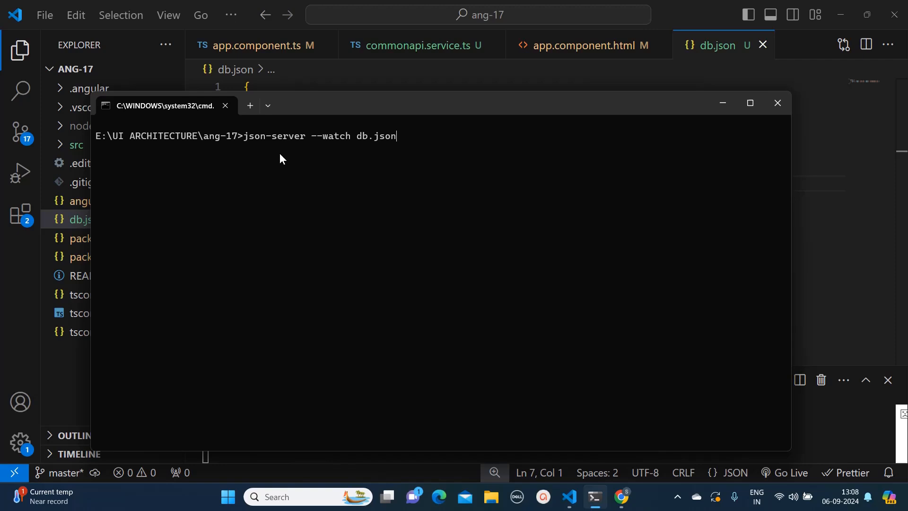
{"action": "mouse_move", "coordinate": [470, 158]}
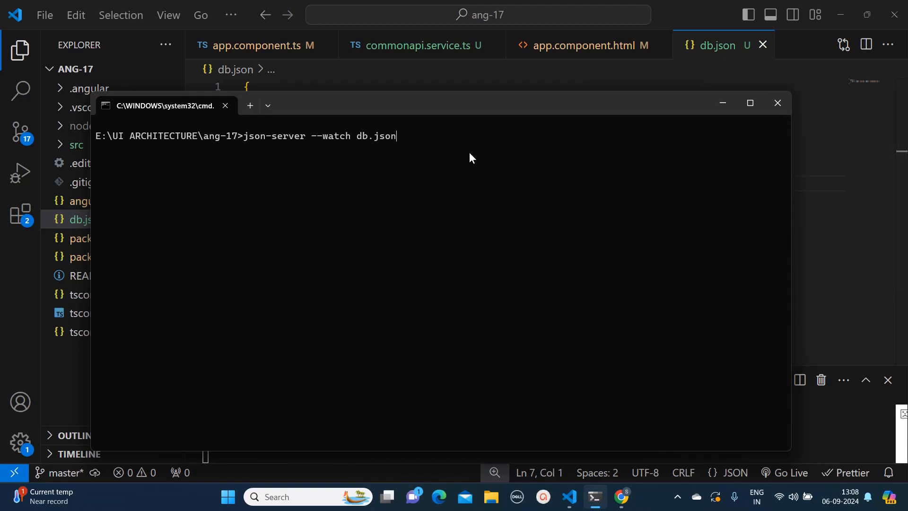
{"action": "mouse_move", "coordinate": [449, 412]}
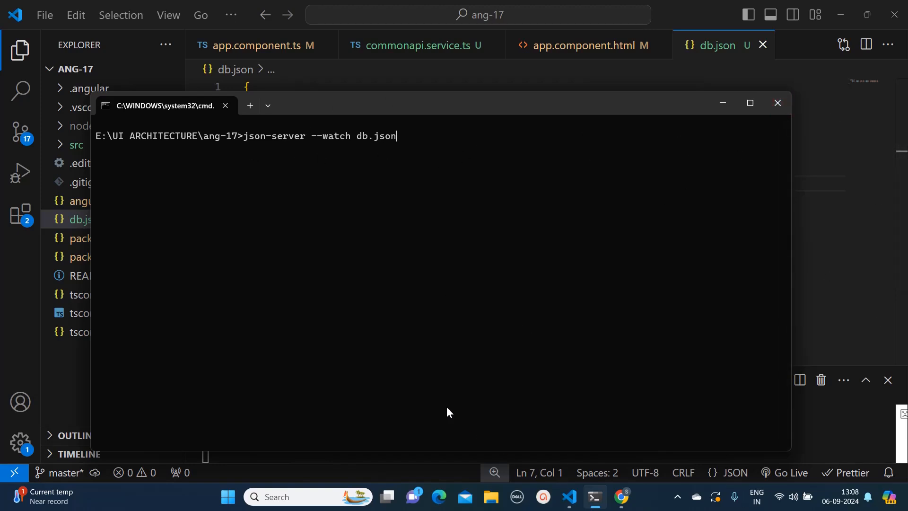
{"action": "mouse_move", "coordinate": [241, 142]}
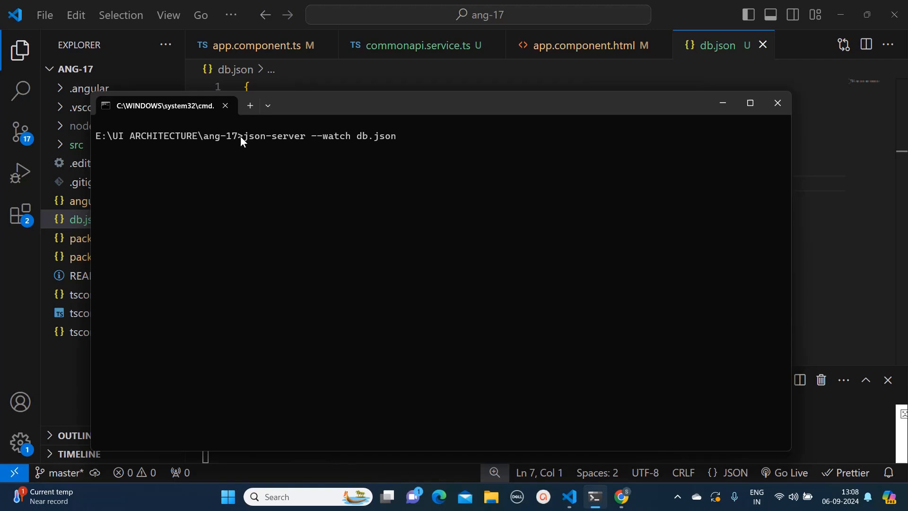
{"action": "mouse_move", "coordinate": [101, 145]}
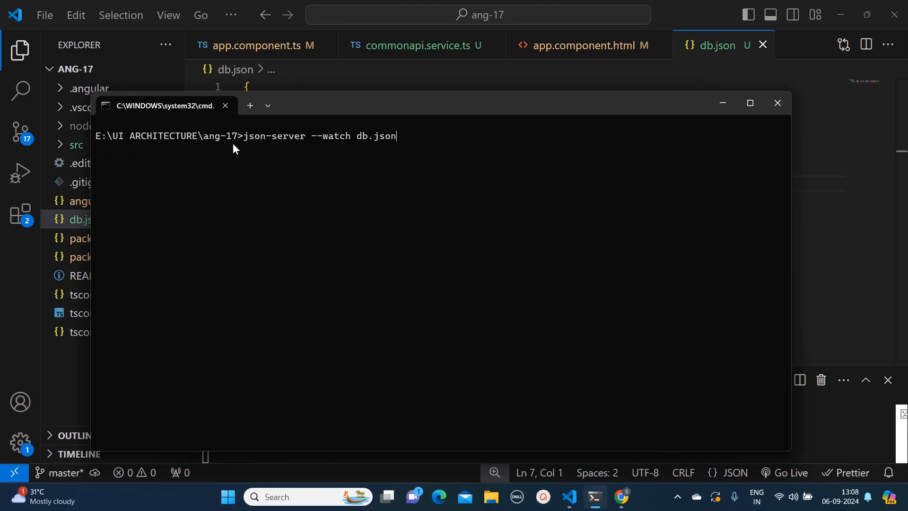
{"action": "mouse_move", "coordinate": [488, 159]}
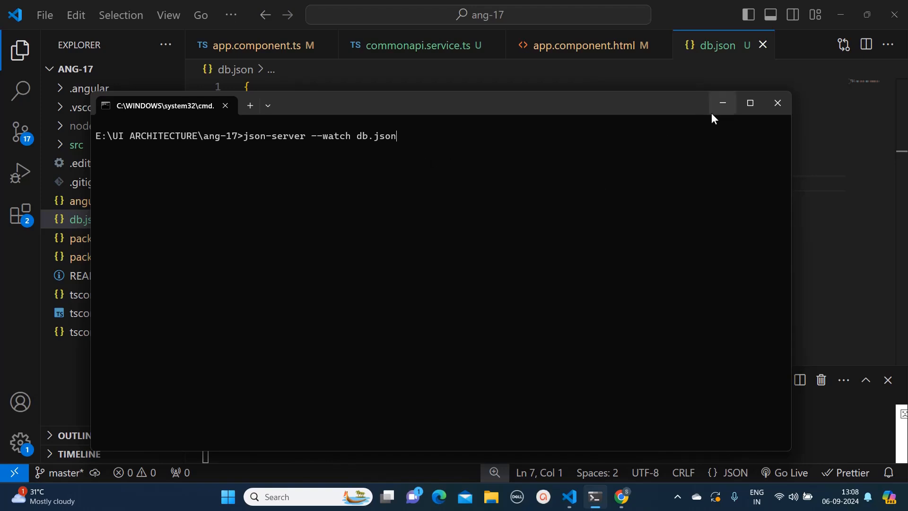
{"action": "mouse_move", "coordinate": [239, 144]}
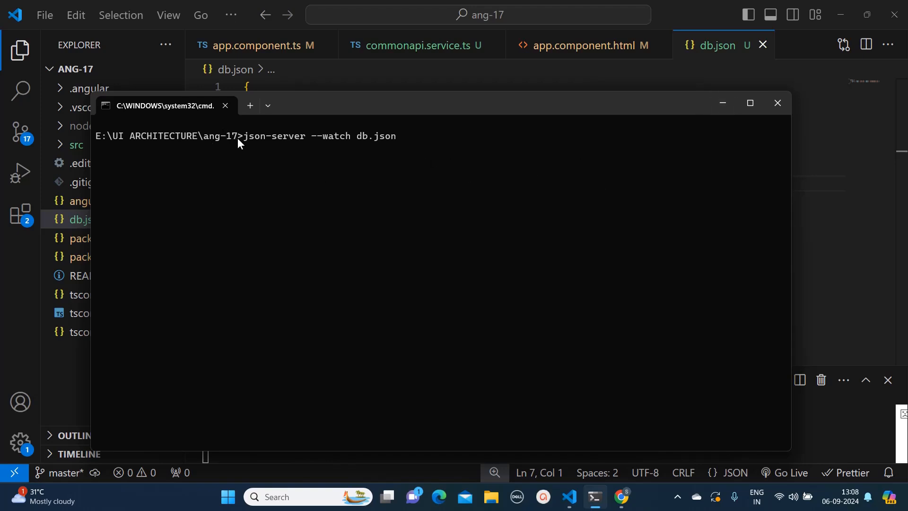
{"action": "mouse_move", "coordinate": [376, 179]}
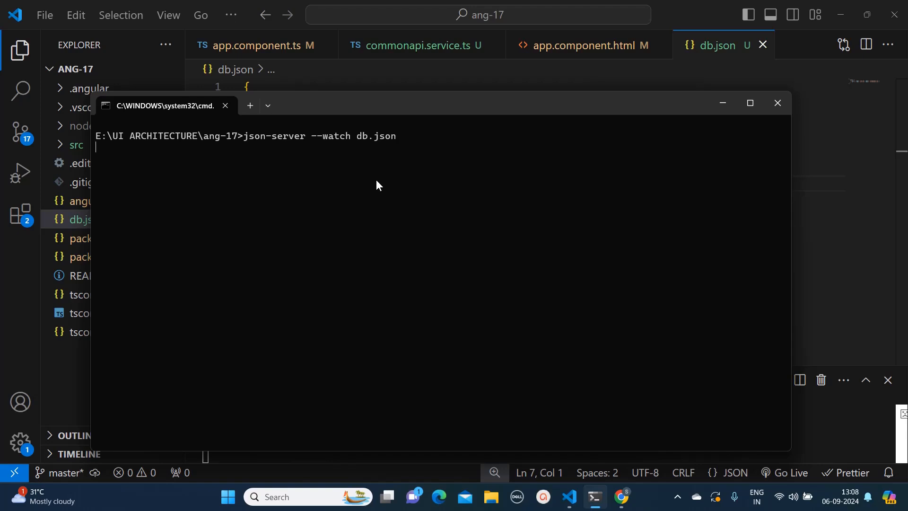
{"action": "key", "text": "Return"}
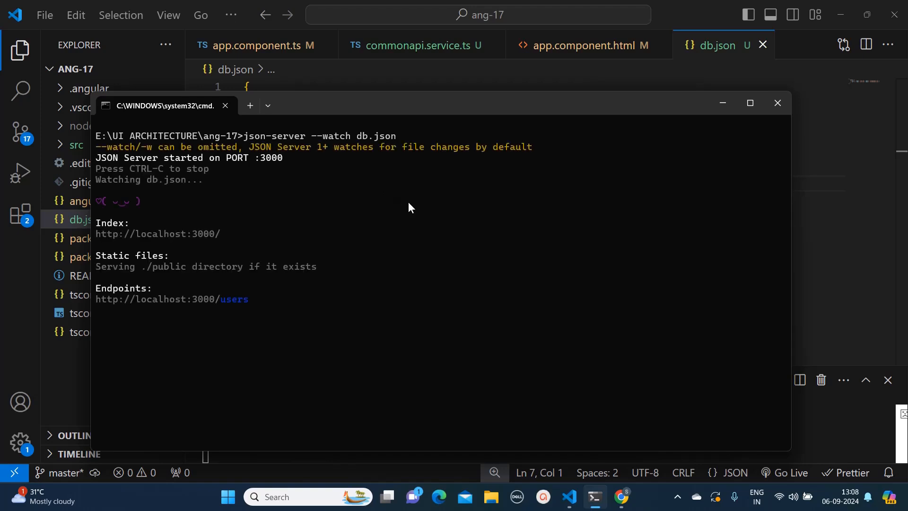
{"action": "mouse_move", "coordinate": [285, 210]}
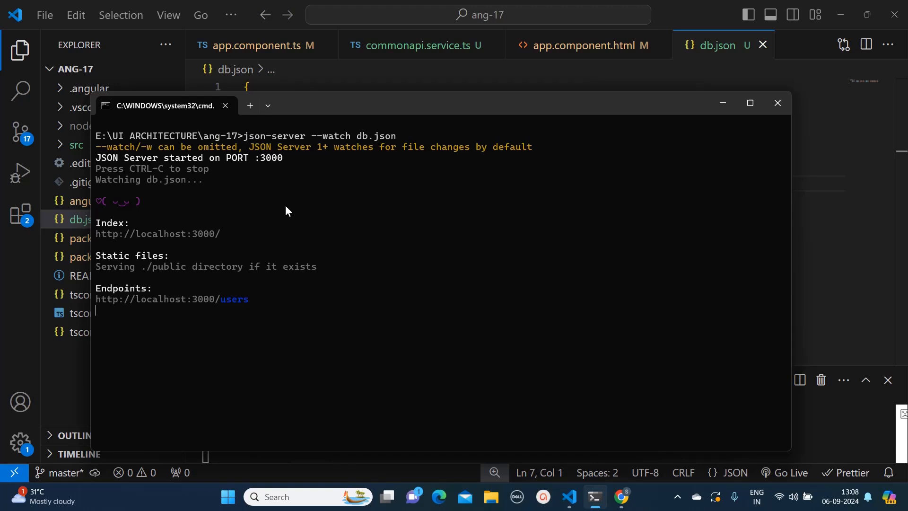
{"action": "mouse_move", "coordinate": [240, 237]}
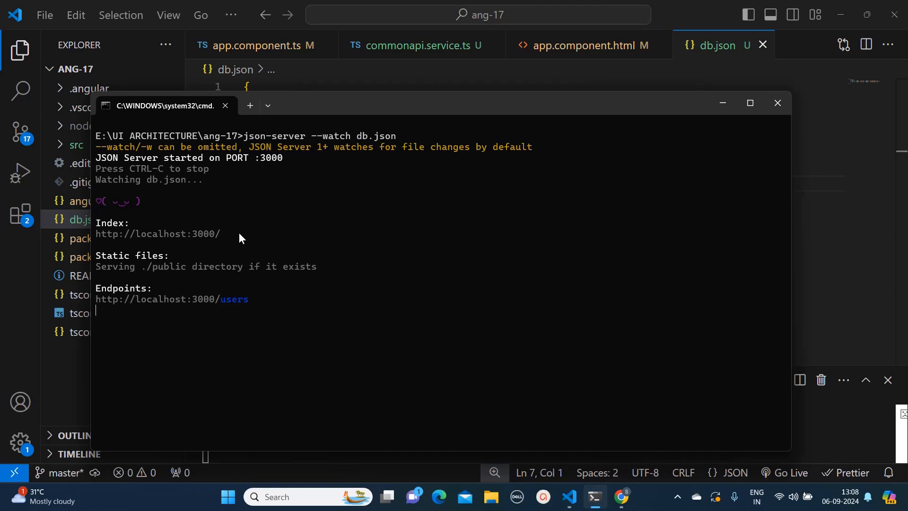
{"action": "mouse_move", "coordinate": [241, 242]}
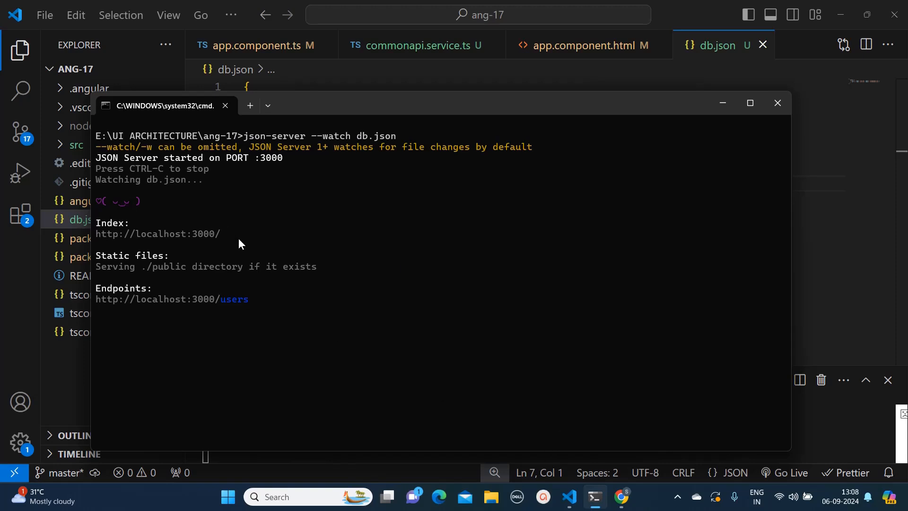
{"action": "mouse_move", "coordinate": [200, 249]}
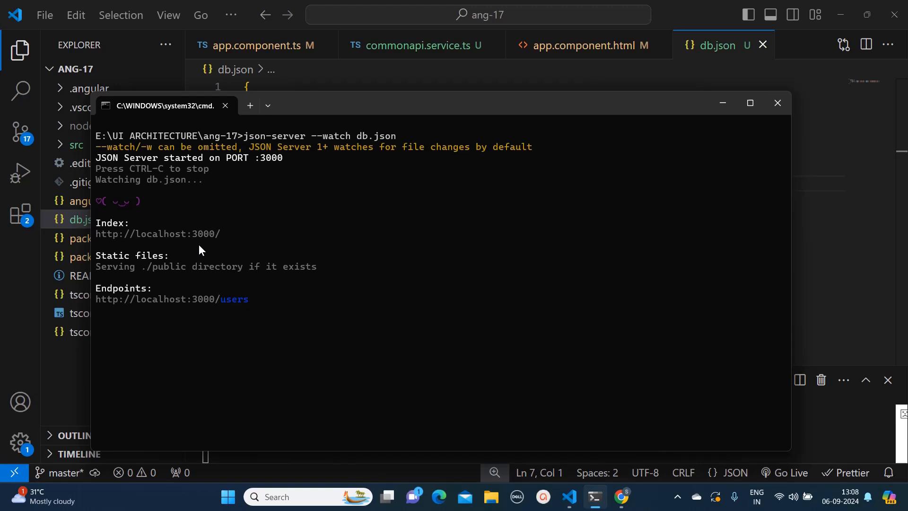
{"action": "mouse_move", "coordinate": [243, 315]}
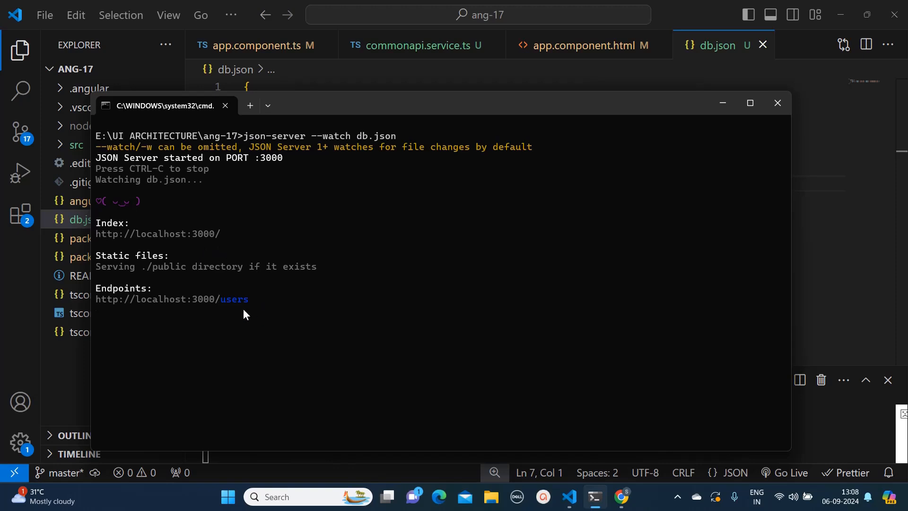
{"action": "mouse_move", "coordinate": [232, 304]}
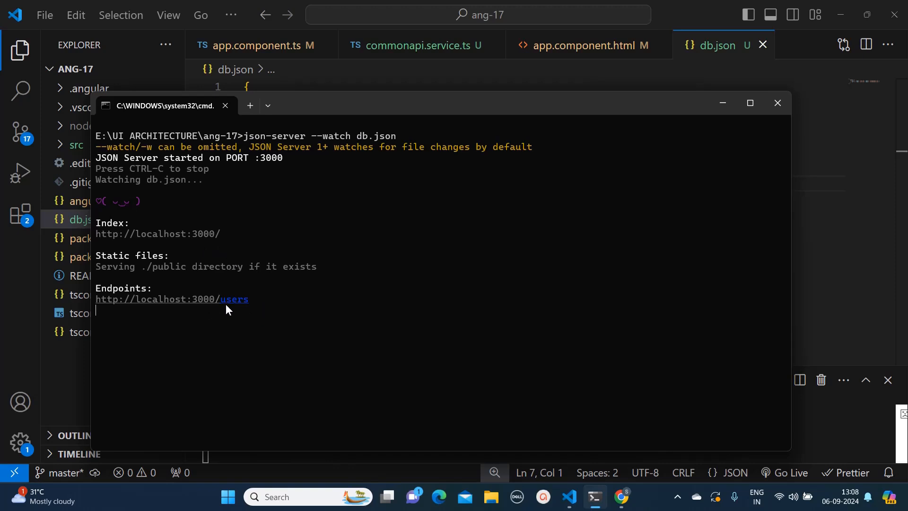
{"action": "mouse_move", "coordinate": [374, 273]}
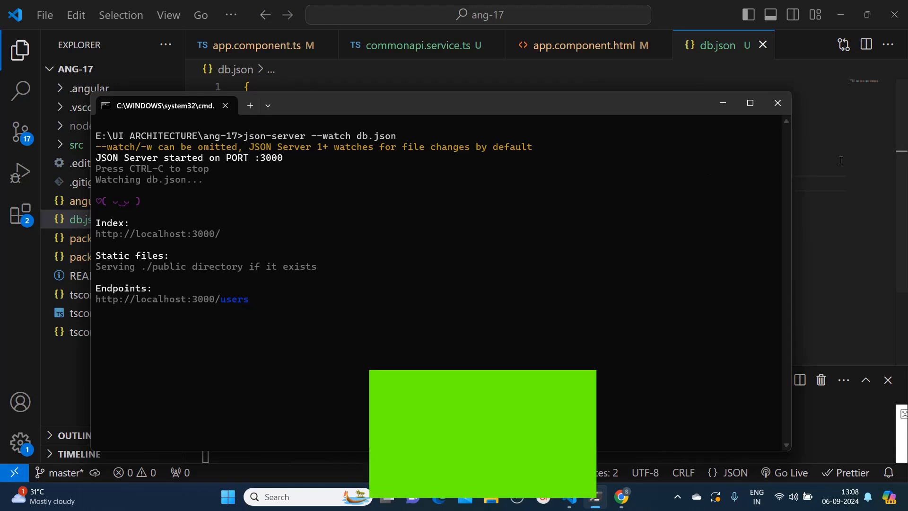
Return to db.json in VS Code, select the users key, and expand the src folder
{"action": "left_click", "coordinate": [778, 103]}
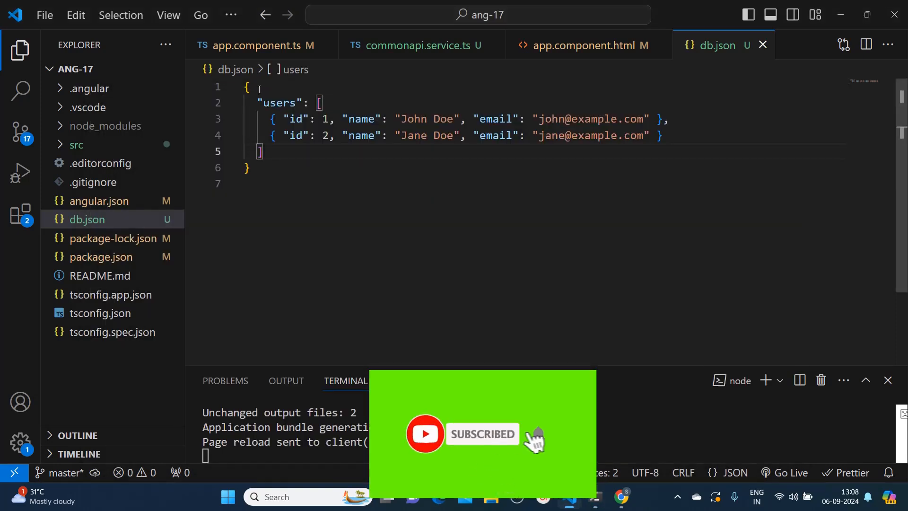
{"action": "double_click", "coordinate": [279, 102]}
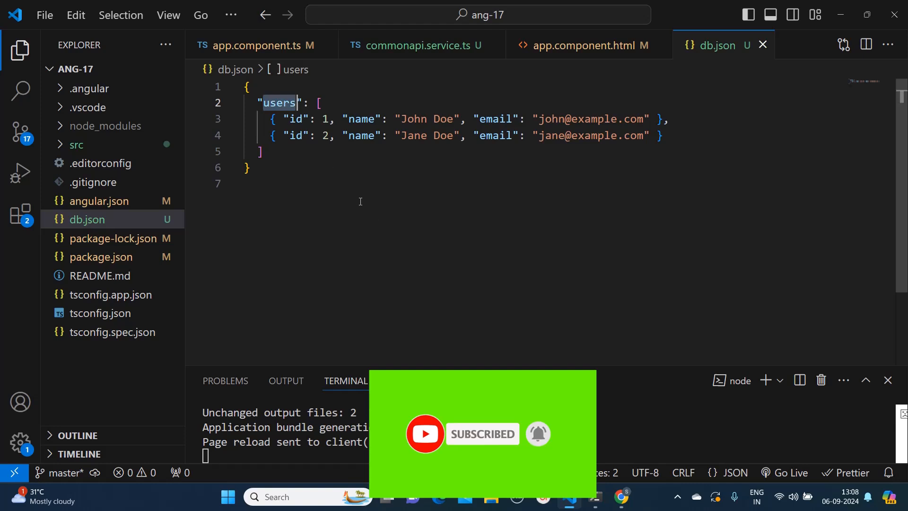
{"action": "mouse_move", "coordinate": [405, 229]}
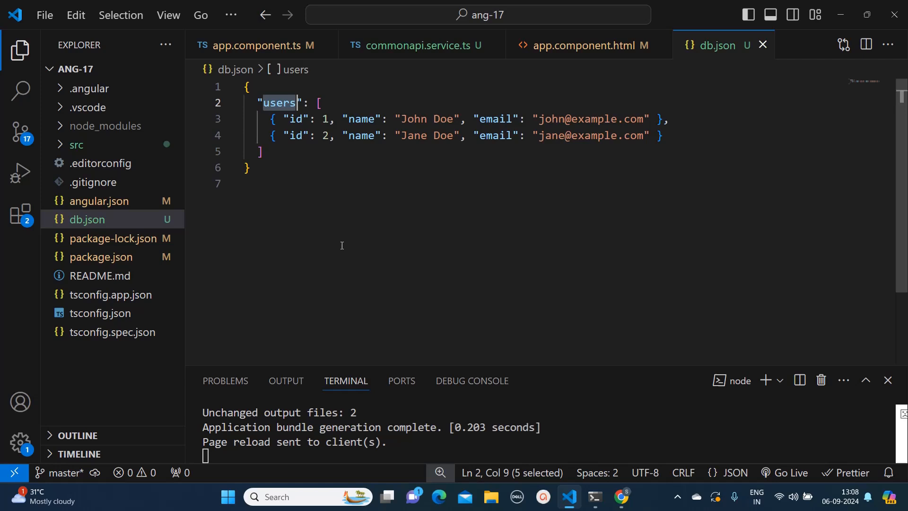
{"action": "mouse_move", "coordinate": [435, 266]}
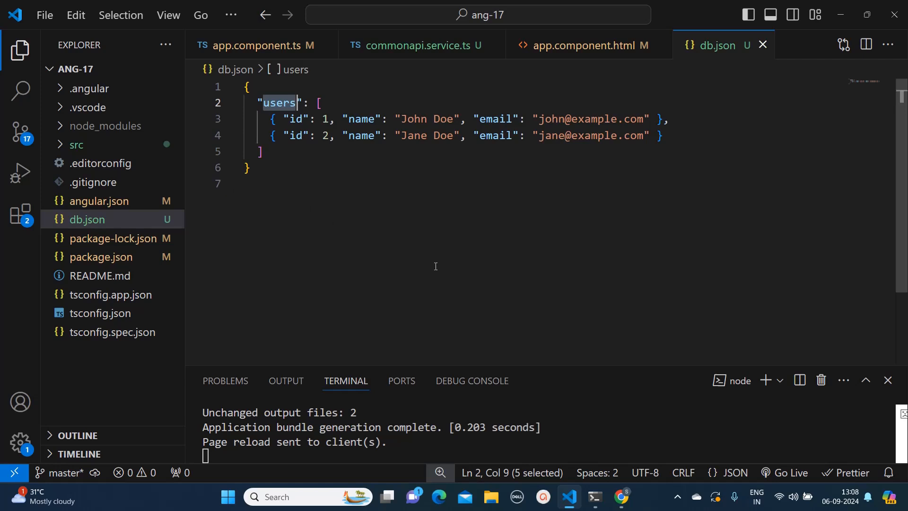
{"action": "left_click", "coordinate": [76, 144]}
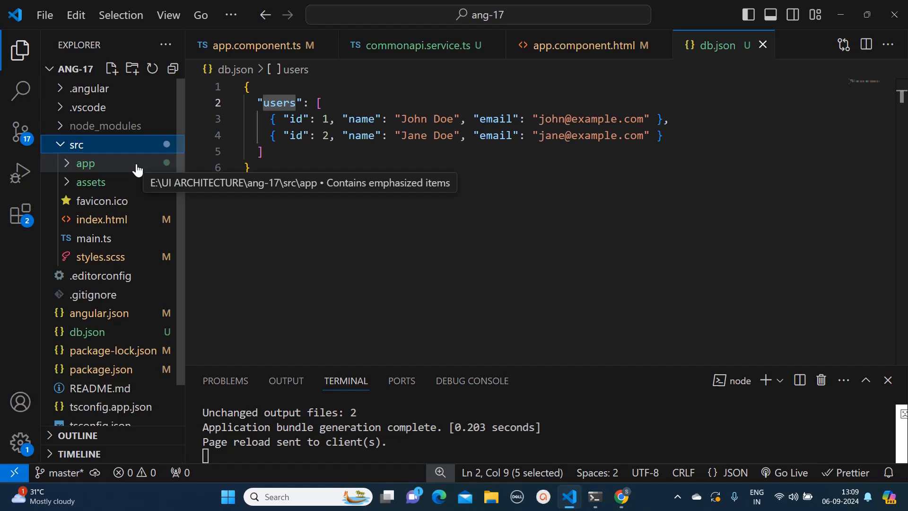
Open services/commonapi.service.ts, mark its localhost:3000/users apiUrl, and minimize the server console
{"action": "left_click", "coordinate": [85, 163]}
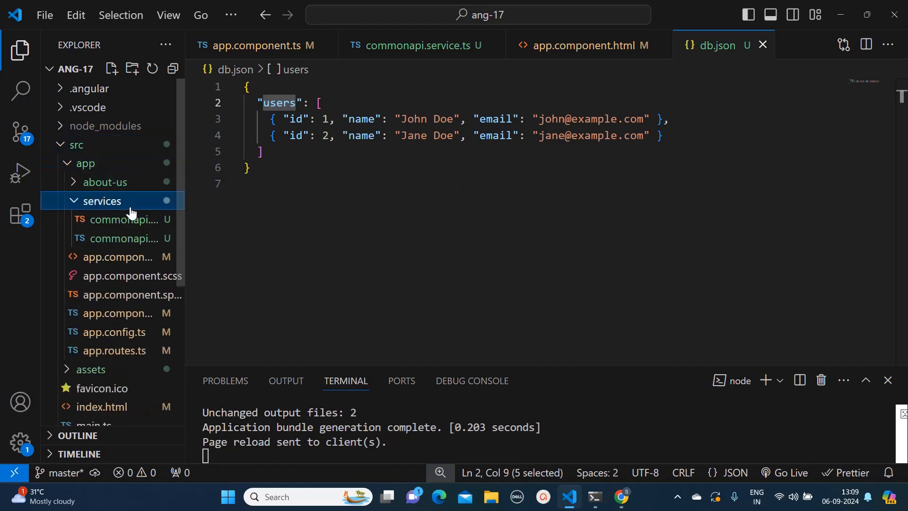
{"action": "left_click", "coordinate": [122, 238]}
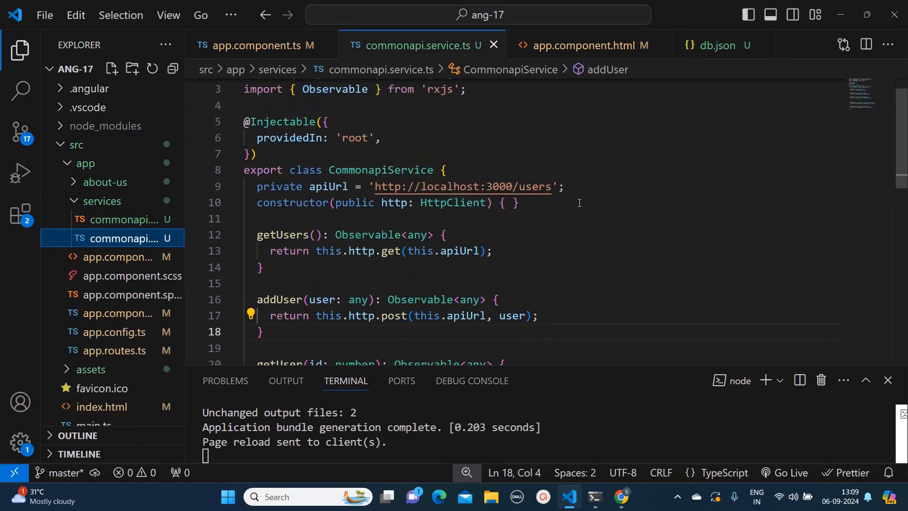
{"action": "mouse_move", "coordinate": [552, 207]}
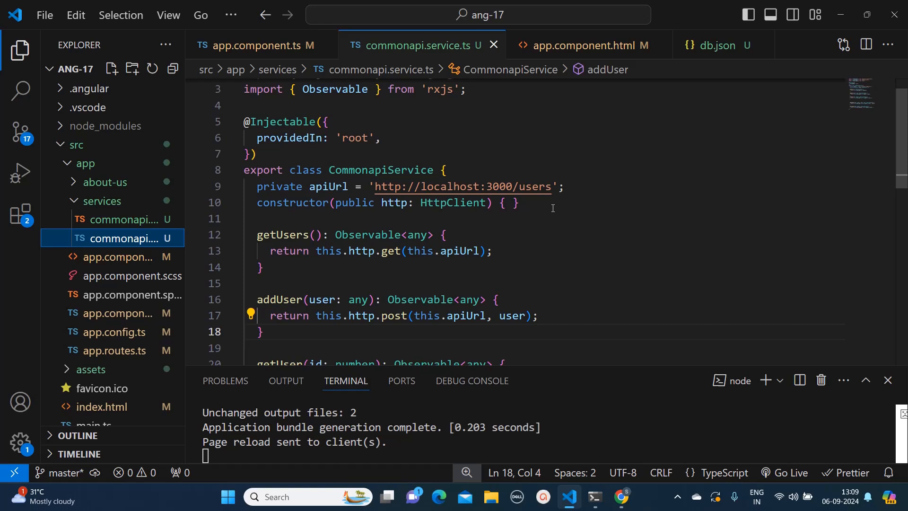
{"action": "left_click", "coordinate": [565, 186]}
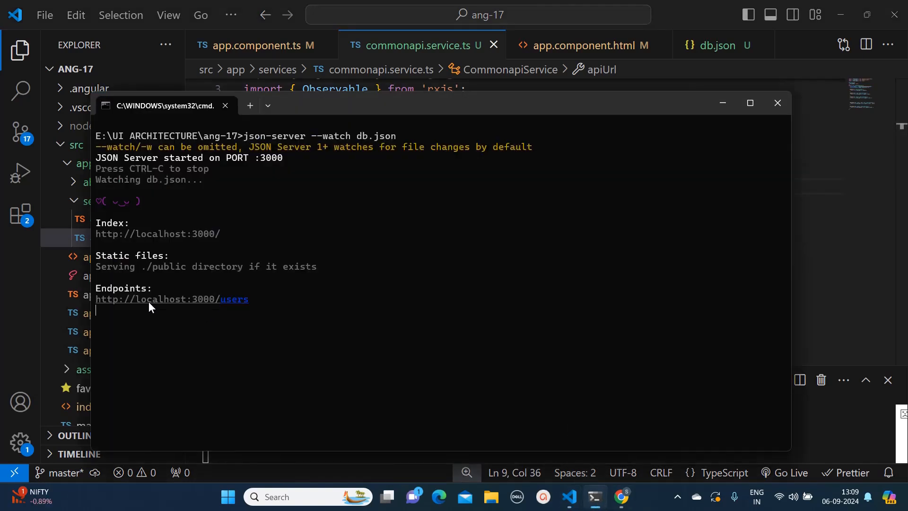
{"action": "mouse_move", "coordinate": [723, 114]}
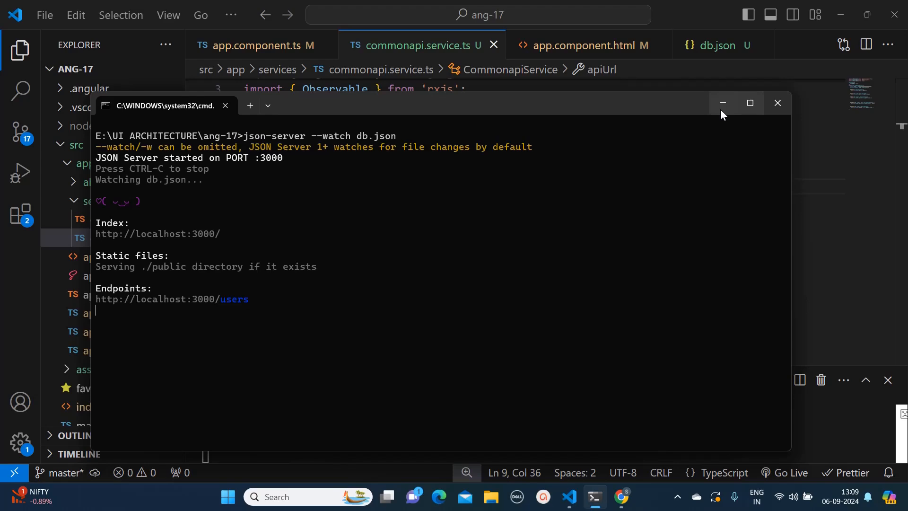
{"action": "left_click", "coordinate": [776, 103]}
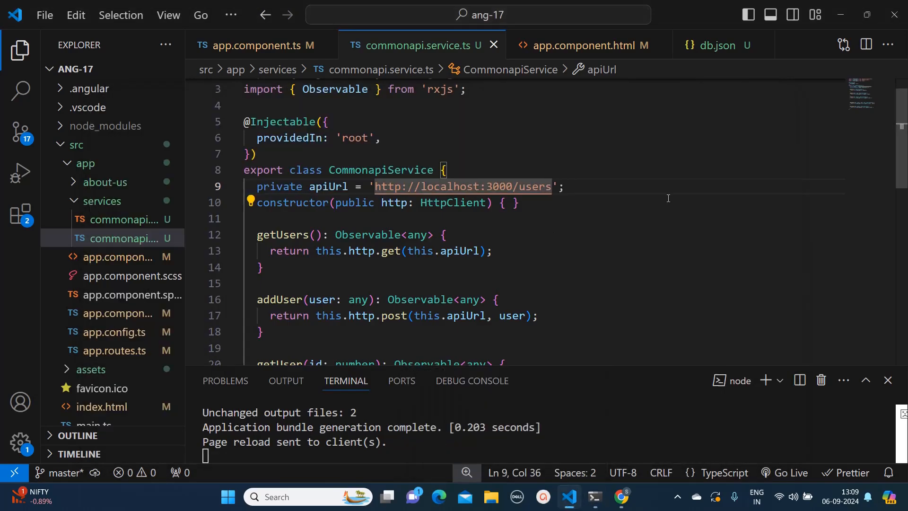
{"action": "scroll", "scroll_direction": "down", "scroll_amount": 3}
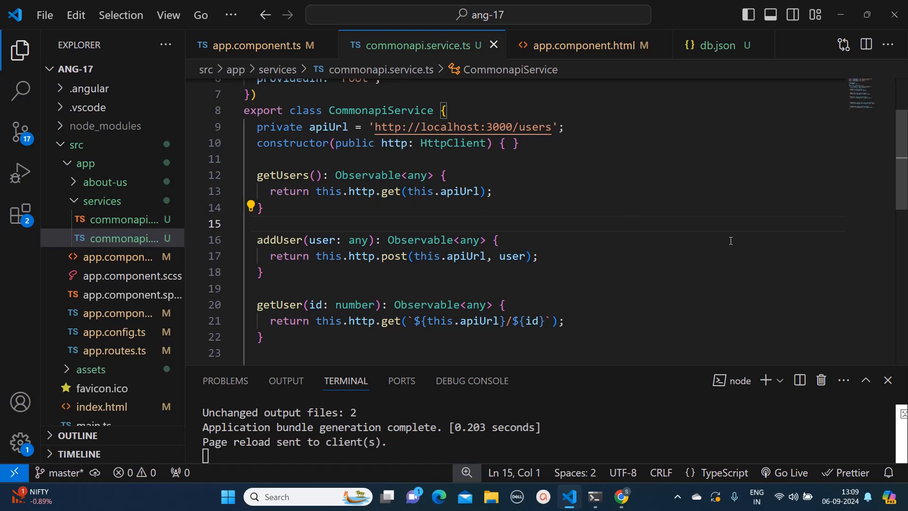
{"action": "mouse_move", "coordinate": [718, 248]}
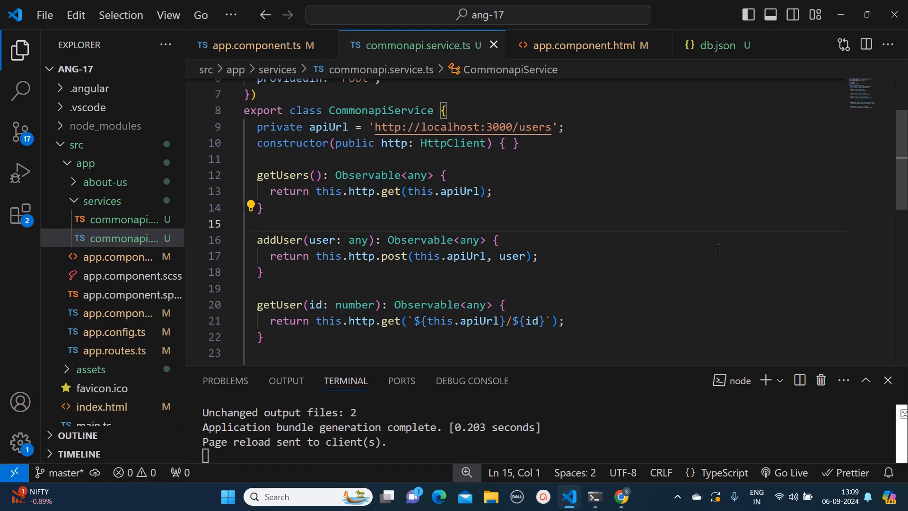
{"action": "scroll", "scroll_direction": "up", "scroll_amount": 3}
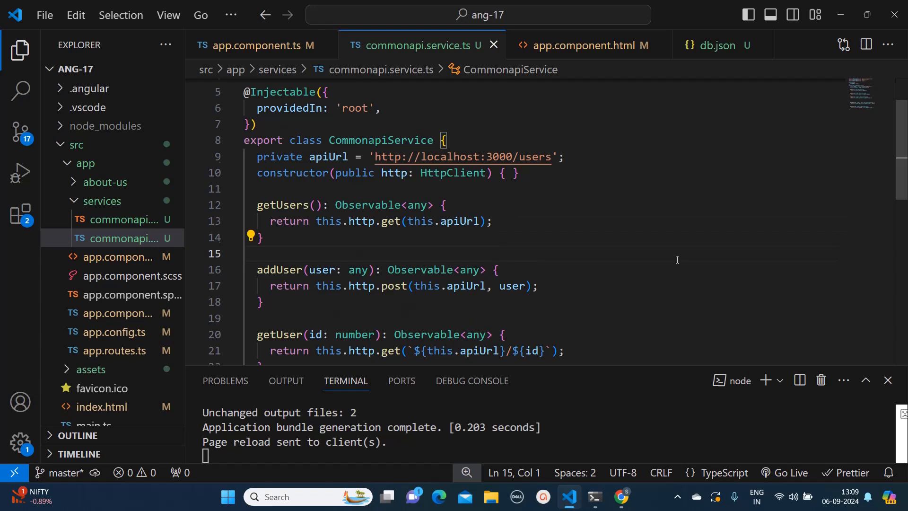
{"action": "mouse_move", "coordinate": [290, 245]}
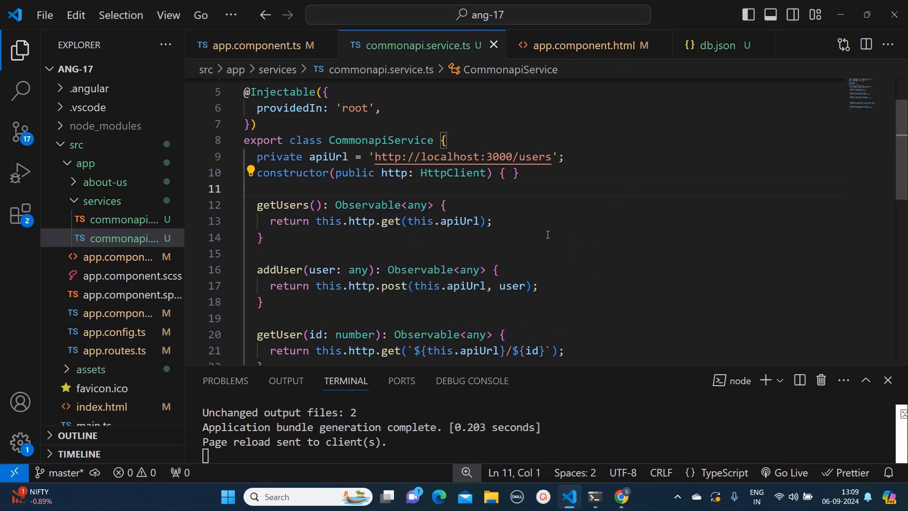
{"action": "mouse_move", "coordinate": [755, 238]}
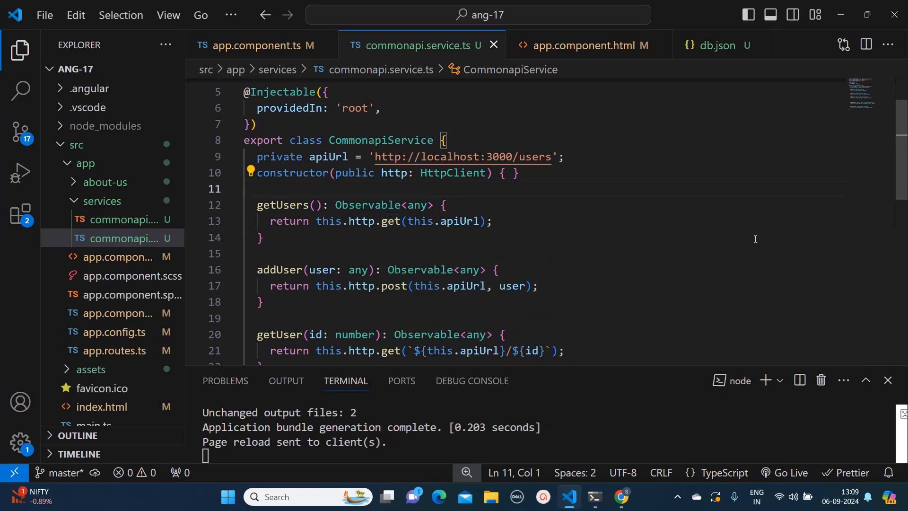
{"action": "double_click", "coordinate": [328, 221]}
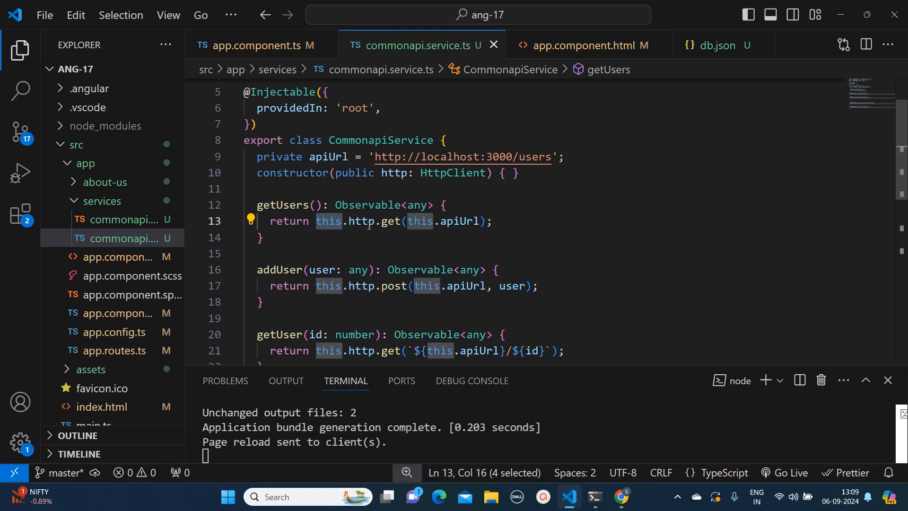
{"action": "left_click", "coordinate": [453, 221]}
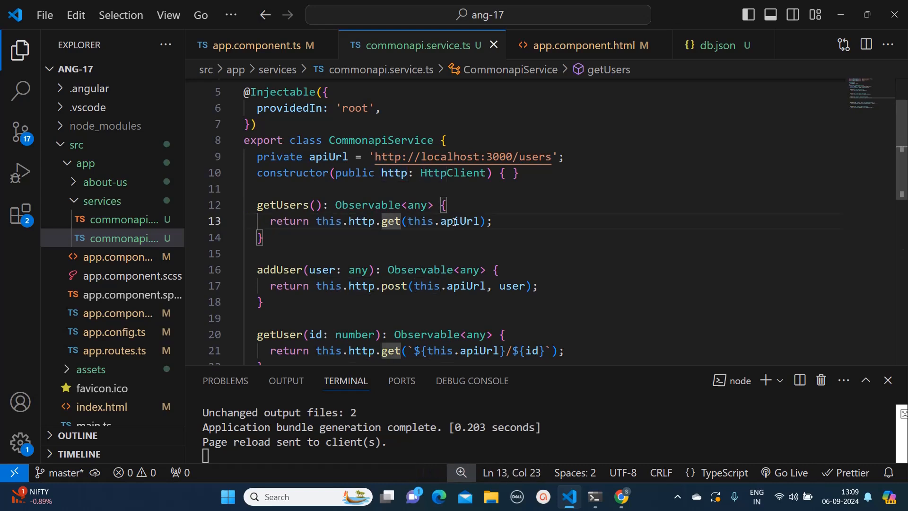
{"action": "double_click", "coordinate": [462, 221]}
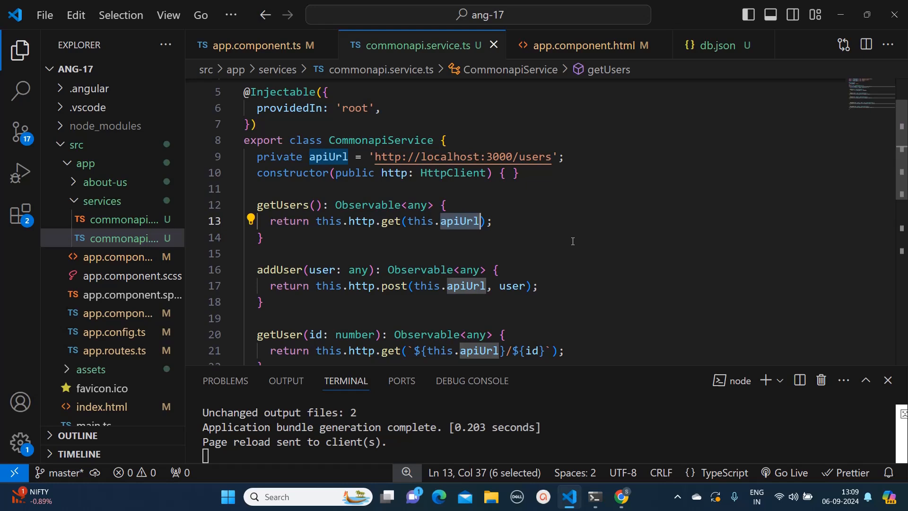
{"action": "mouse_move", "coordinate": [437, 255]}
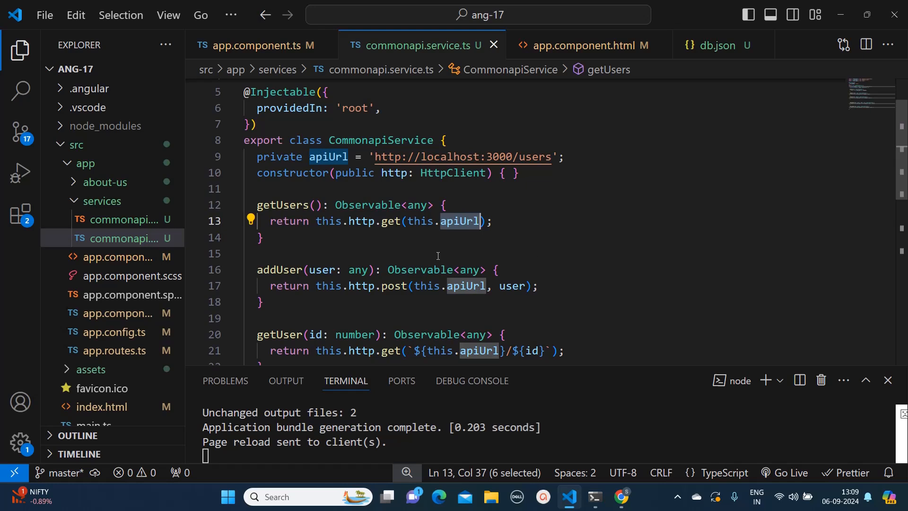
{"action": "mouse_move", "coordinate": [306, 316]}
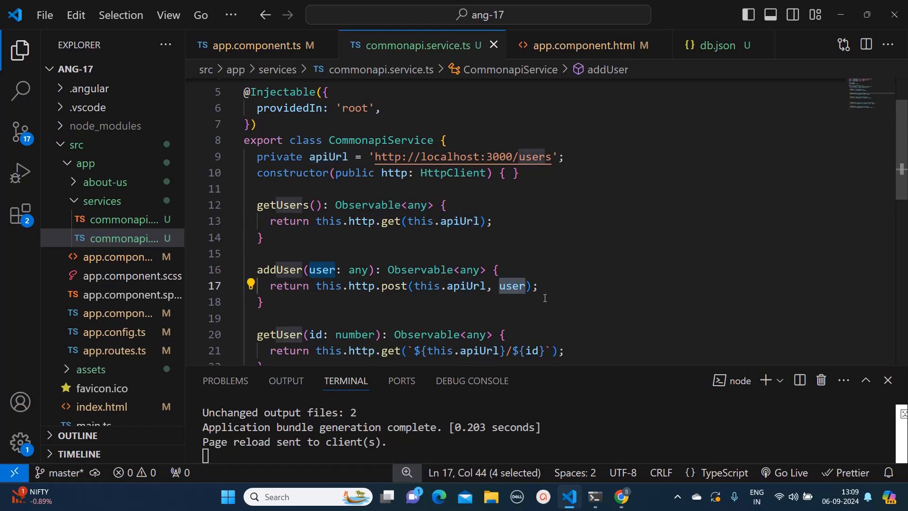
{"action": "mouse_move", "coordinate": [465, 297]}
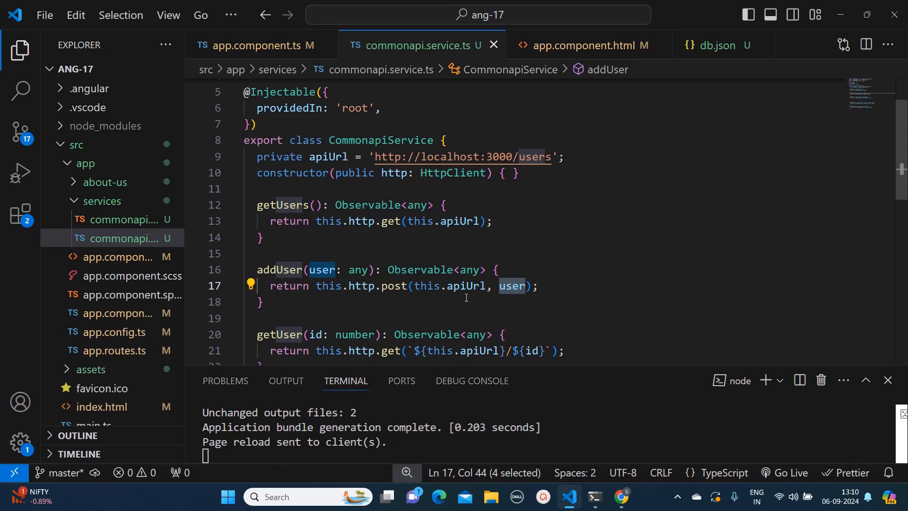
{"action": "double_click", "coordinate": [445, 286]}
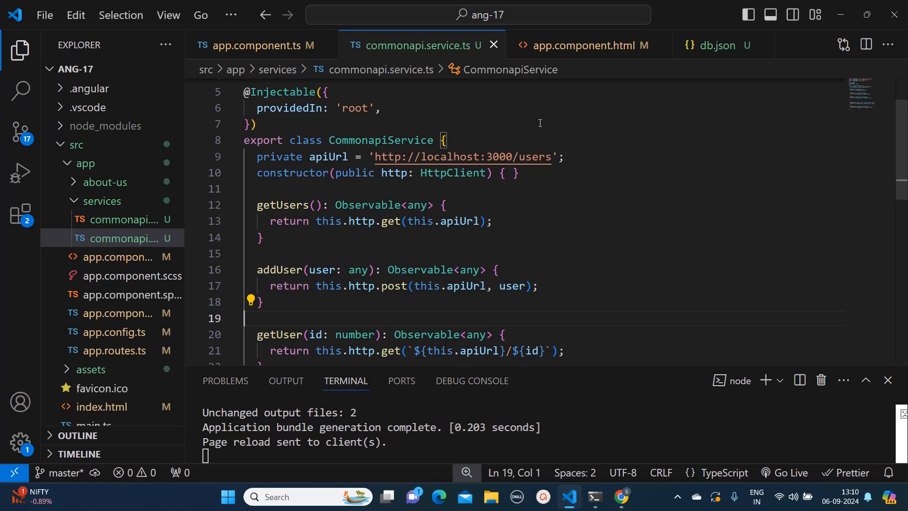
In app.component.ts, highlight response, any, CommonapiService, fetchUsers and its subscribe call
{"action": "left_click", "coordinate": [265, 46]}
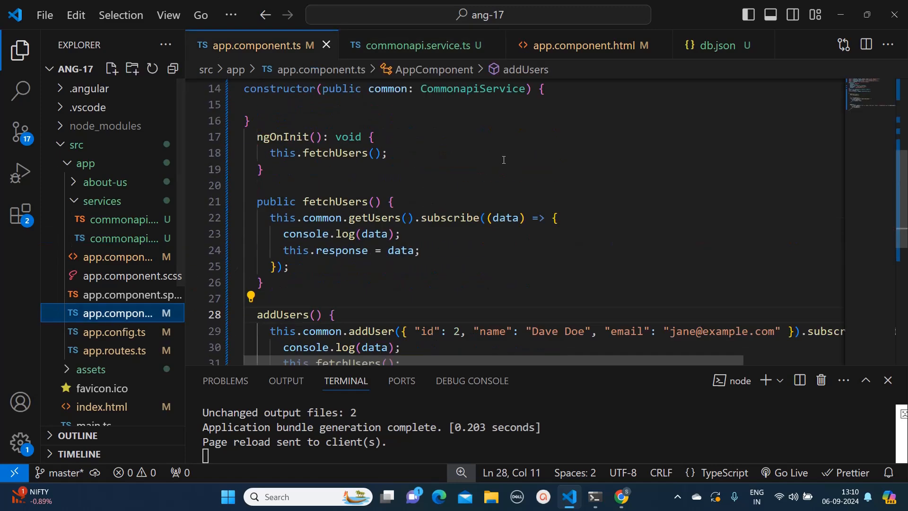
{"action": "scroll", "scroll_direction": "up", "scroll_amount": 3}
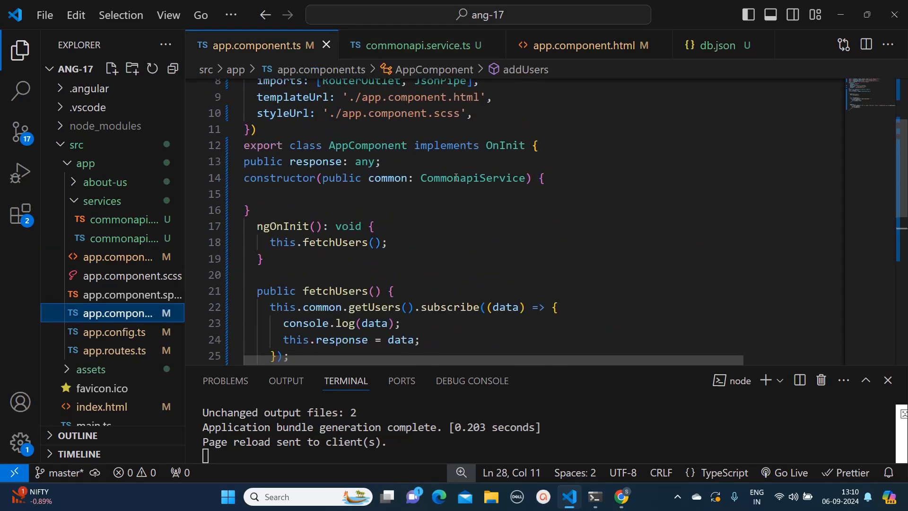
{"action": "double_click", "coordinate": [316, 162]}
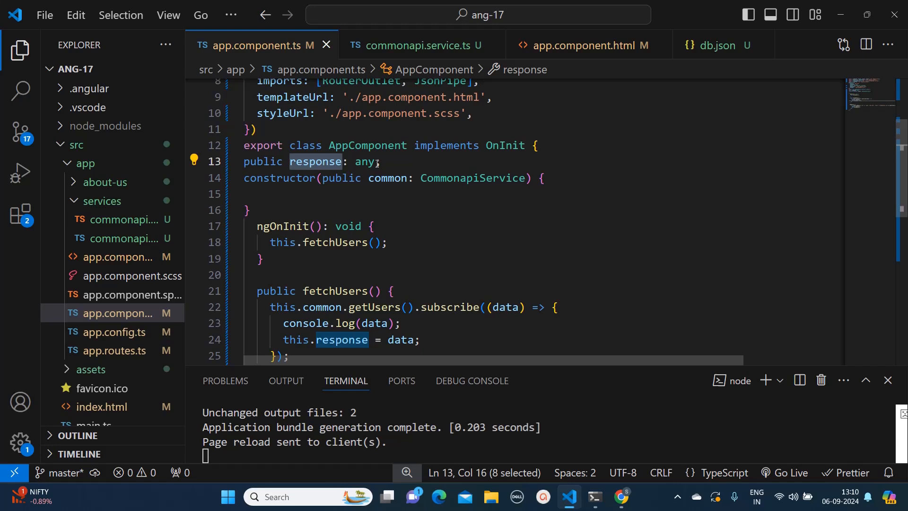
{"action": "double_click", "coordinate": [366, 161]}
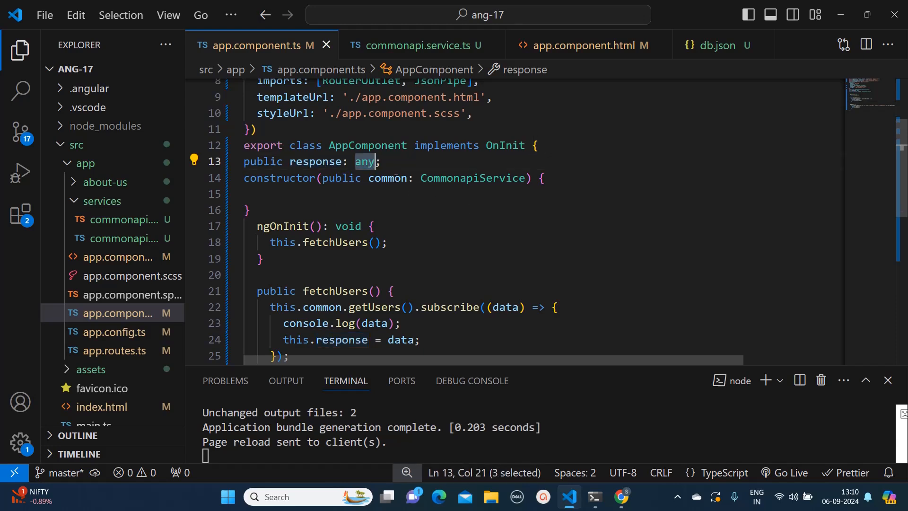
{"action": "double_click", "coordinate": [472, 178]}
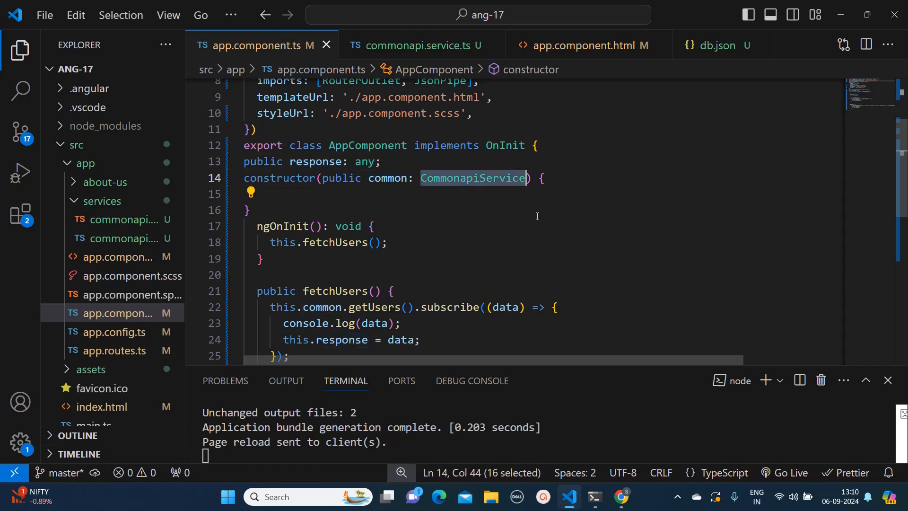
{"action": "scroll", "scroll_direction": "down", "scroll_amount": 3}
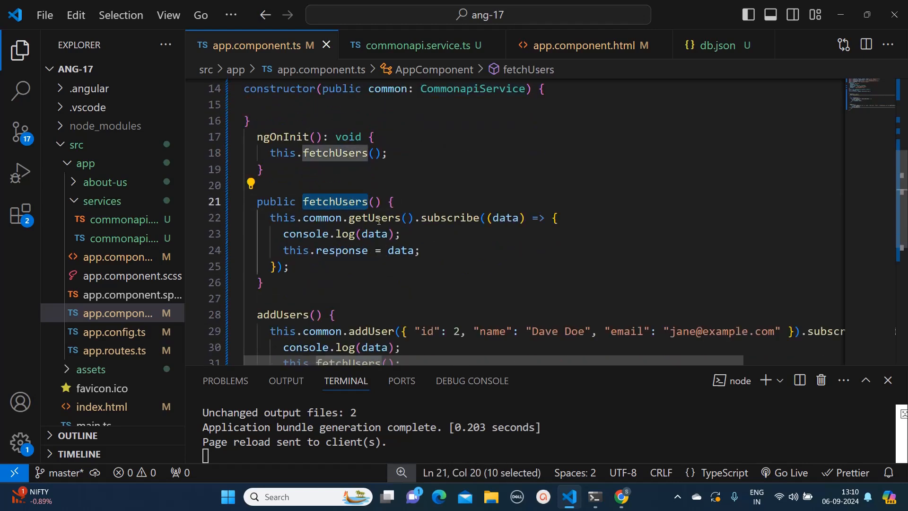
{"action": "double_click", "coordinate": [374, 218]}
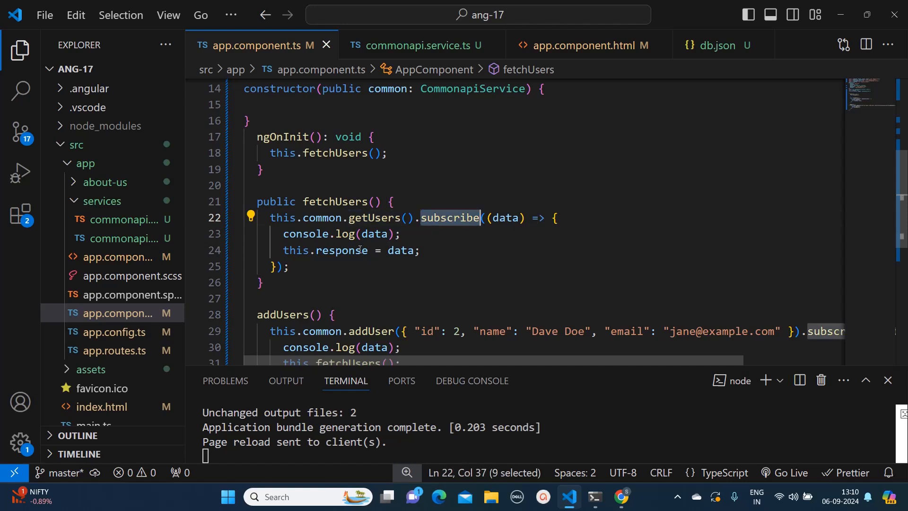
{"action": "double_click", "coordinate": [341, 250]}
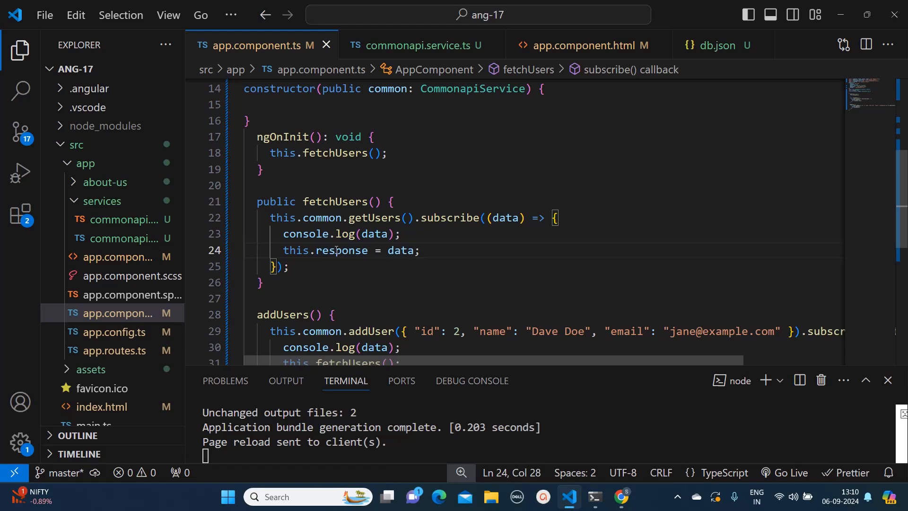
{"action": "double_click", "coordinate": [340, 250]}
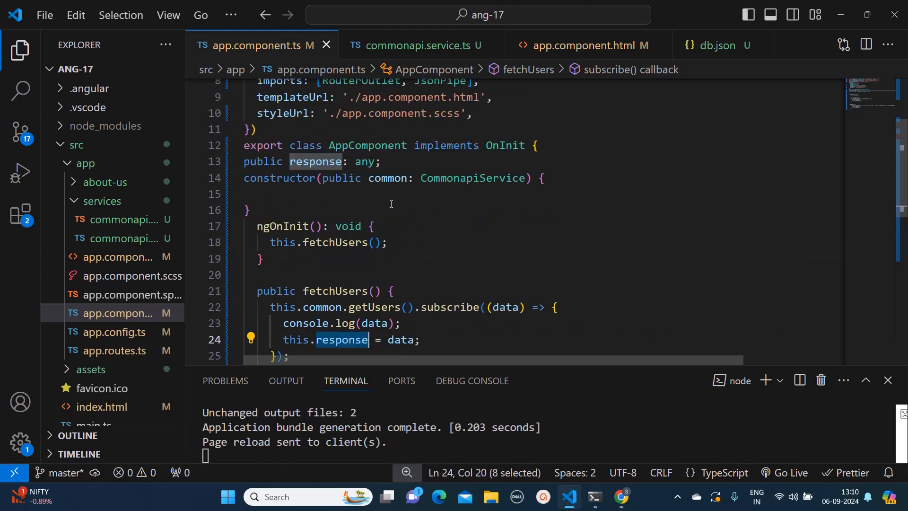
{"action": "scroll", "scroll_direction": "down", "scroll_amount": 3}
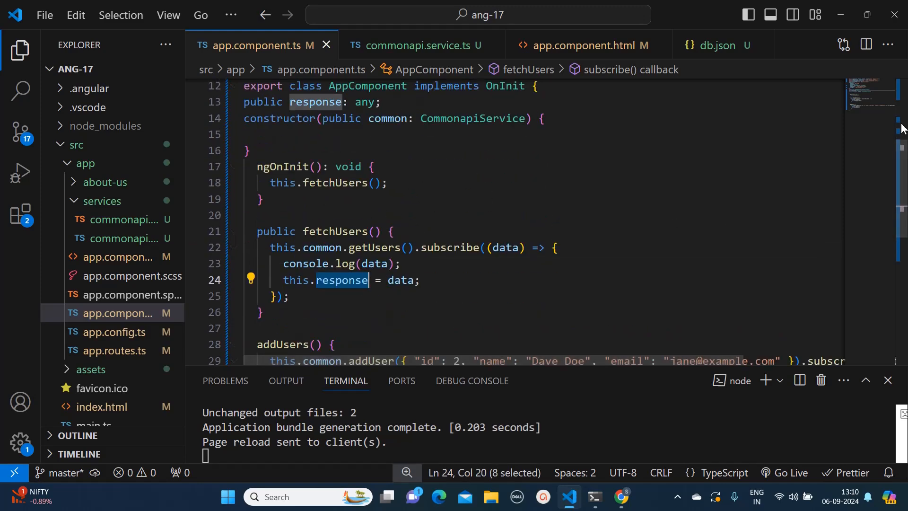
Open app.component.html and highlight the item.name binding in the users loop
{"action": "left_click", "coordinate": [118, 256]}
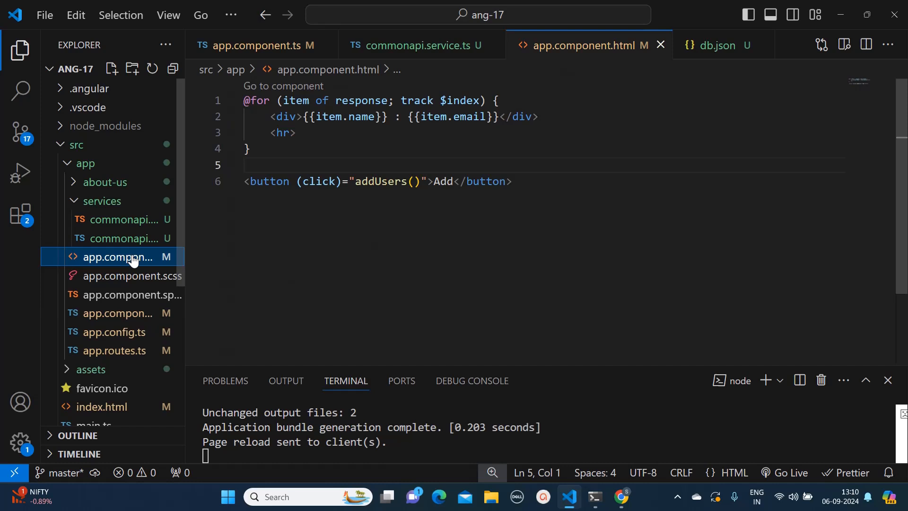
{"action": "left_click", "coordinate": [251, 149]}
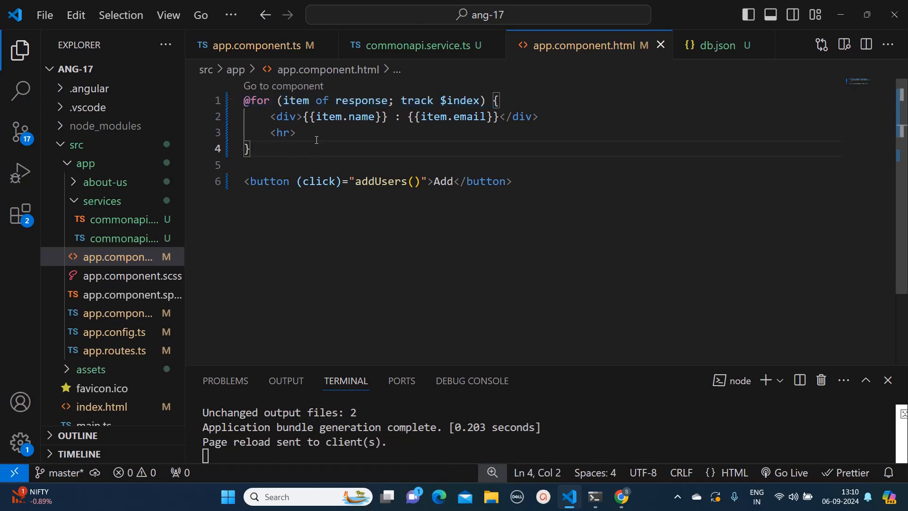
{"action": "mouse_move", "coordinate": [358, 146]}
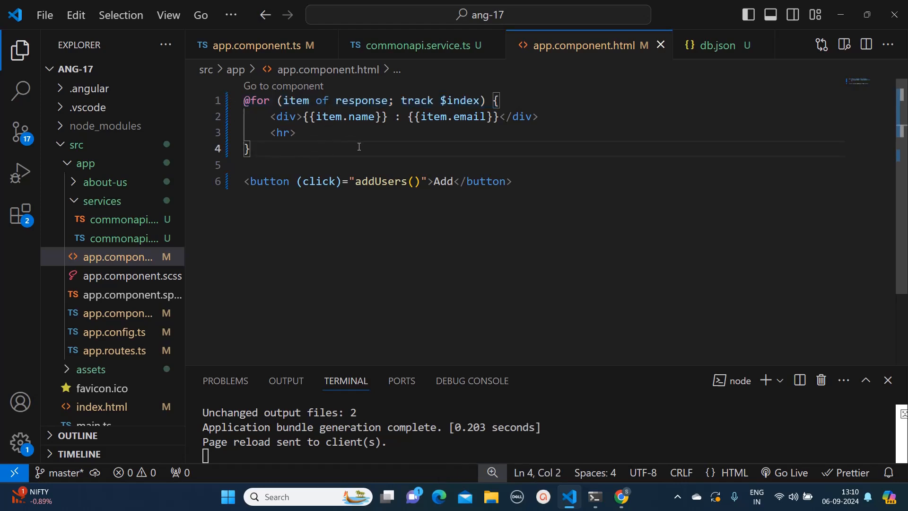
{"action": "double_click", "coordinate": [361, 117]}
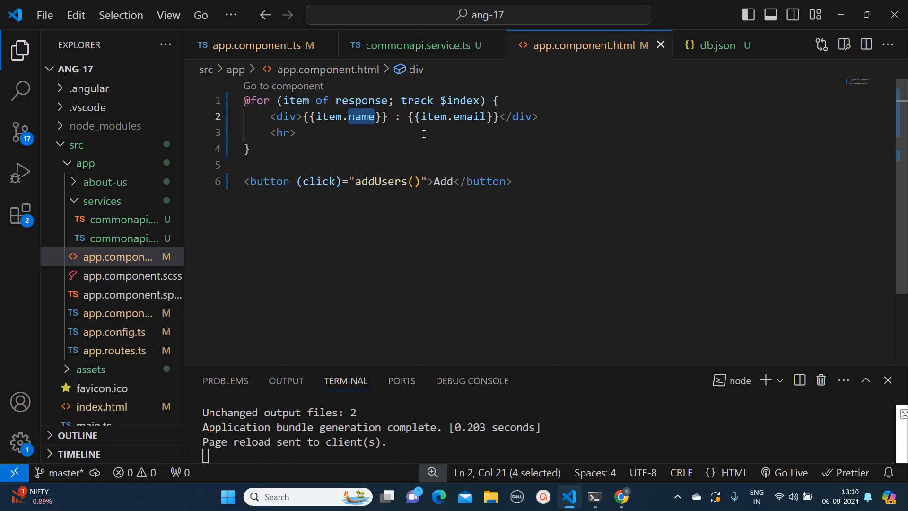
{"action": "mouse_move", "coordinate": [433, 117]}
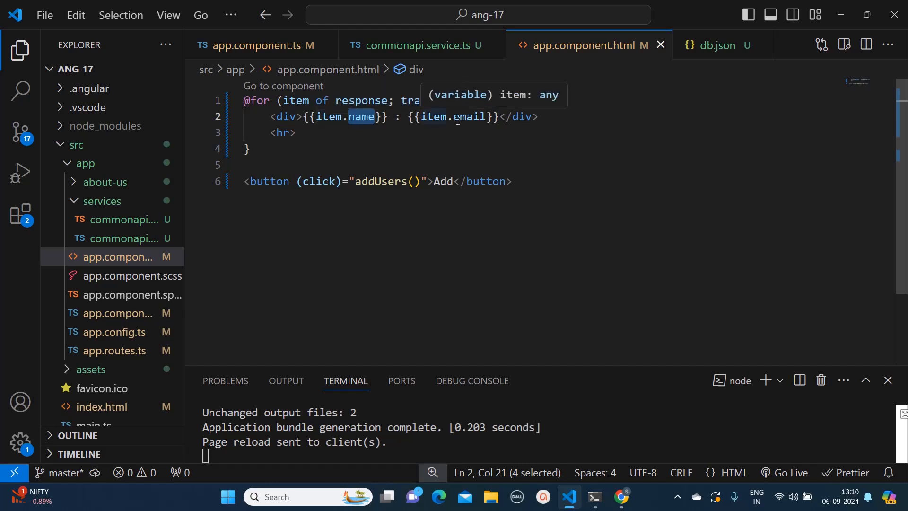
{"action": "mouse_move", "coordinate": [622, 497]}
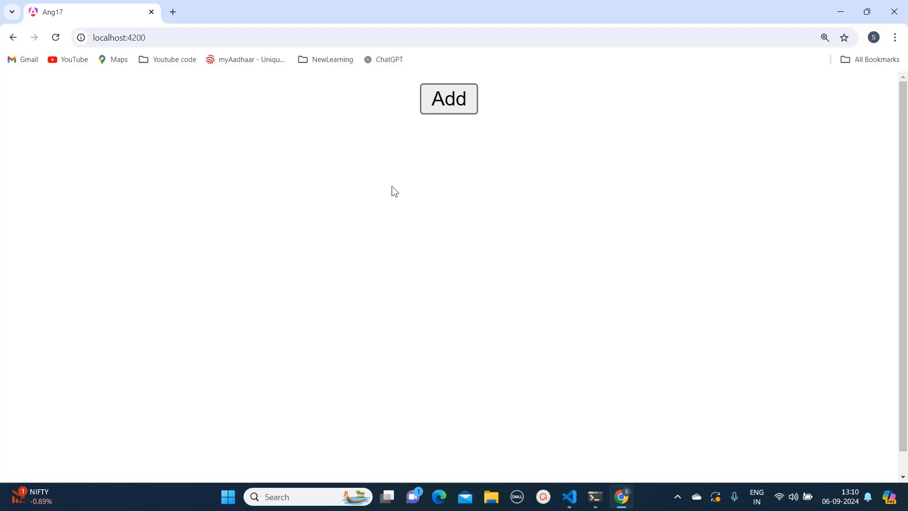
View John Doe and Jane Doe at localhost:4200, then switch back to VS Code
{"action": "left_click", "coordinate": [449, 98]}
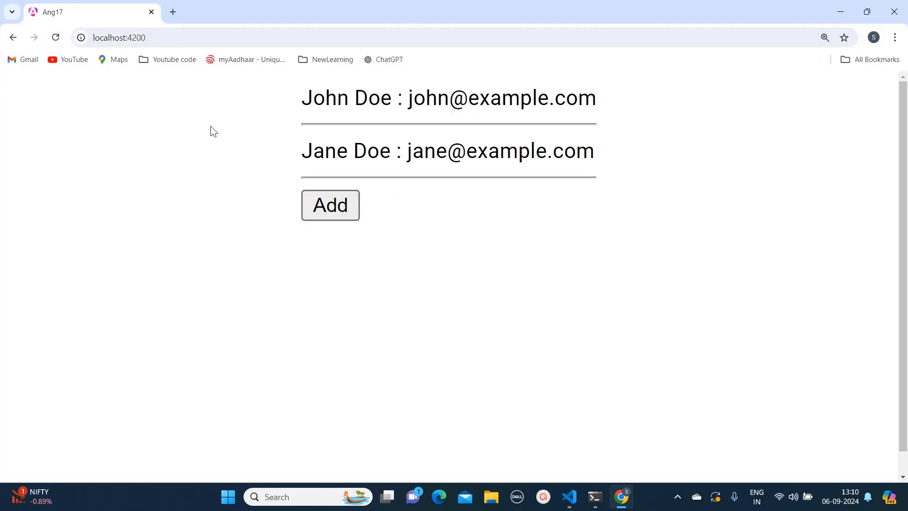
{"action": "mouse_move", "coordinate": [374, 126]}
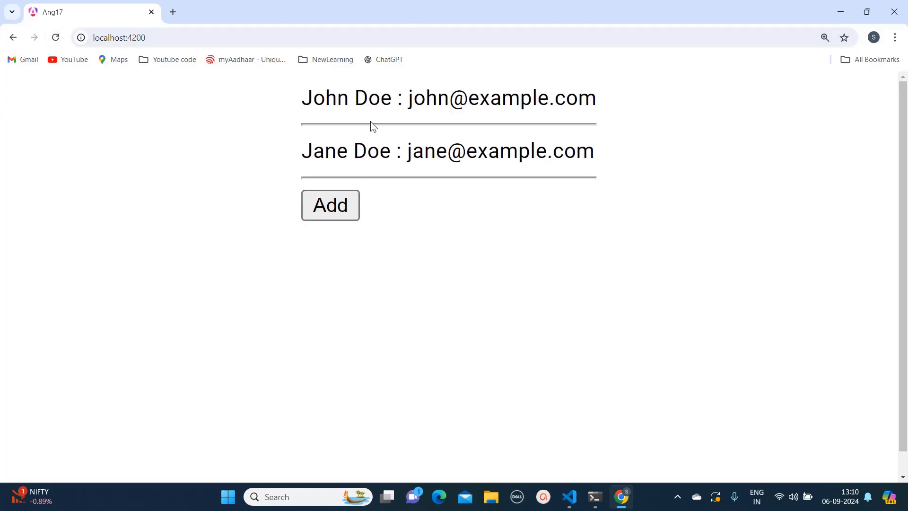
{"action": "mouse_move", "coordinate": [418, 162]}
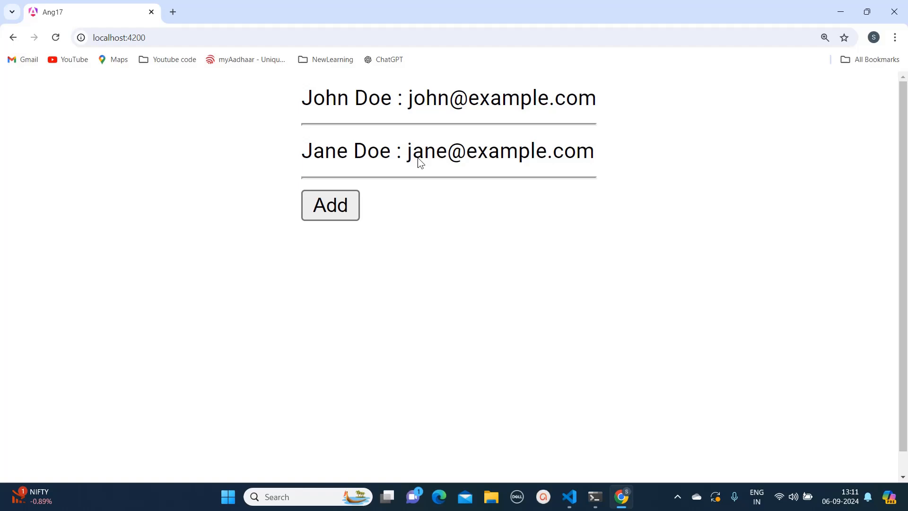
{"action": "mouse_move", "coordinate": [542, 181]}
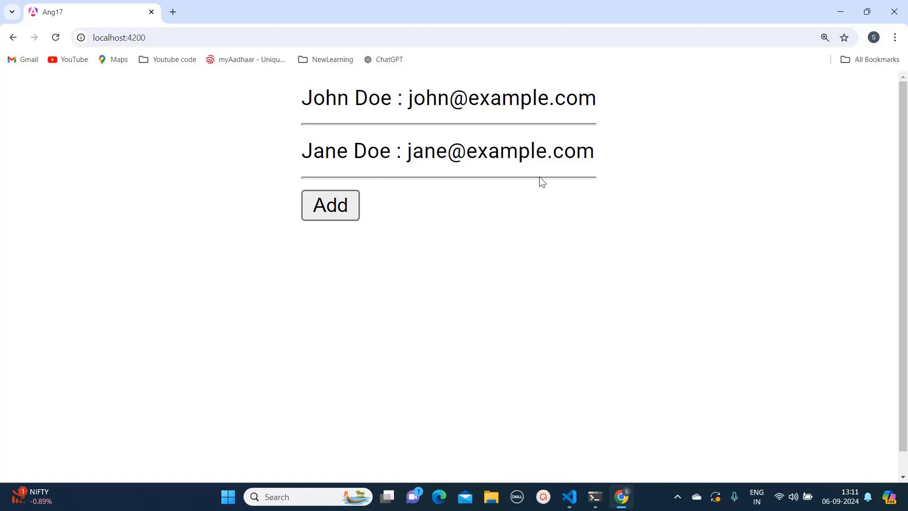
{"action": "left_click", "coordinate": [569, 496]}
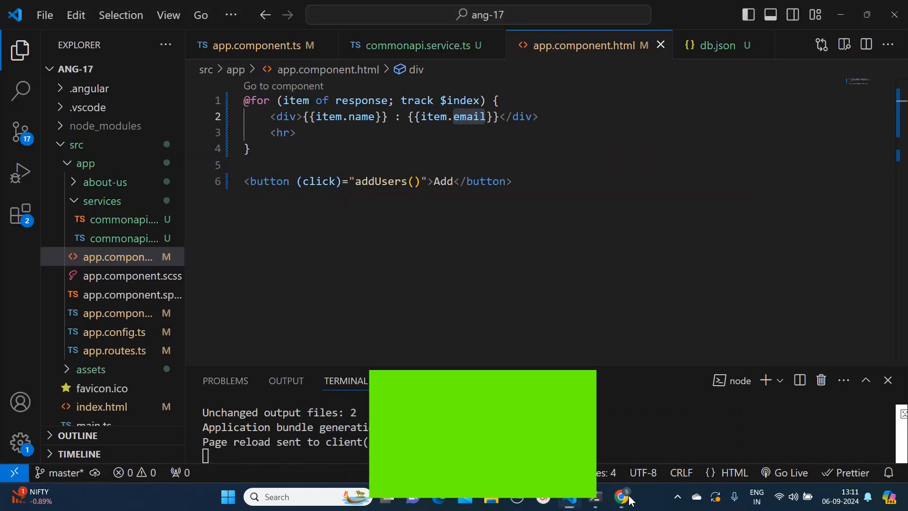
Inspect addUsers in app.component.ts, selecting the addUser service call, then return to Chrome
{"action": "left_click", "coordinate": [622, 496]}
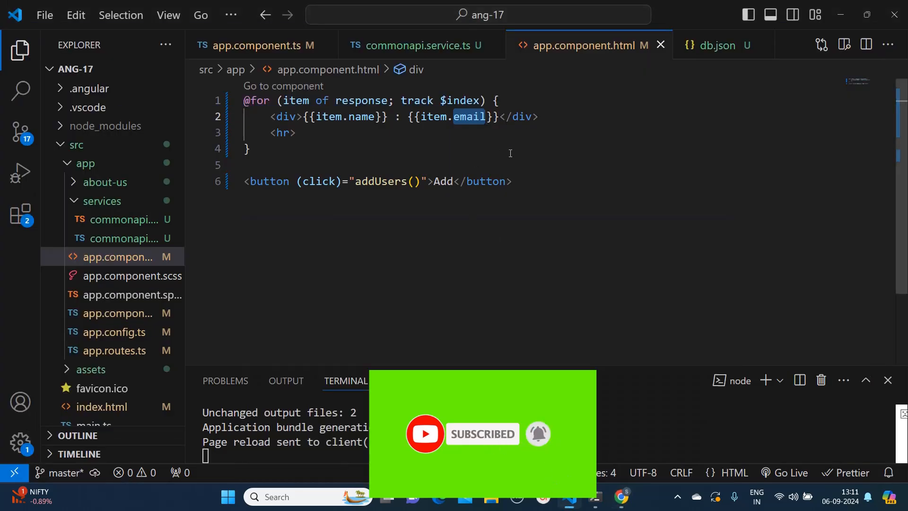
{"action": "mouse_move", "coordinate": [387, 205]}
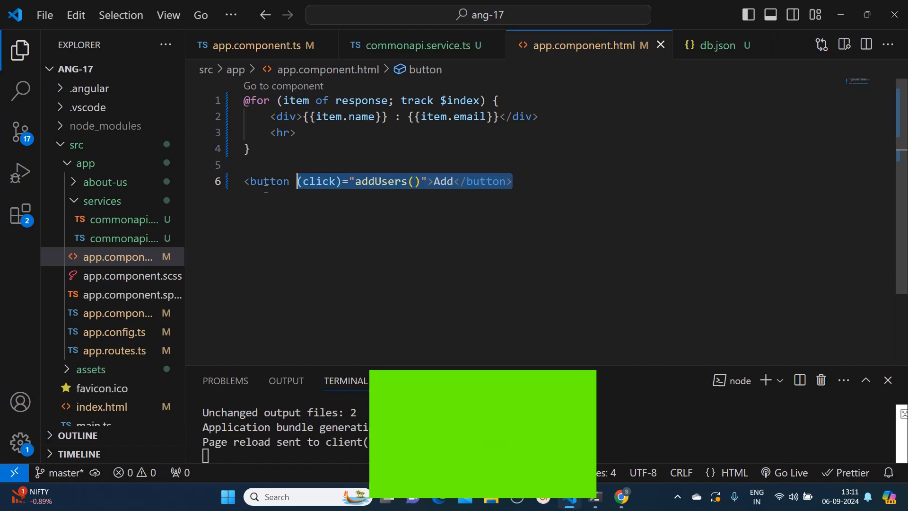
{"action": "left_click", "coordinate": [258, 45]}
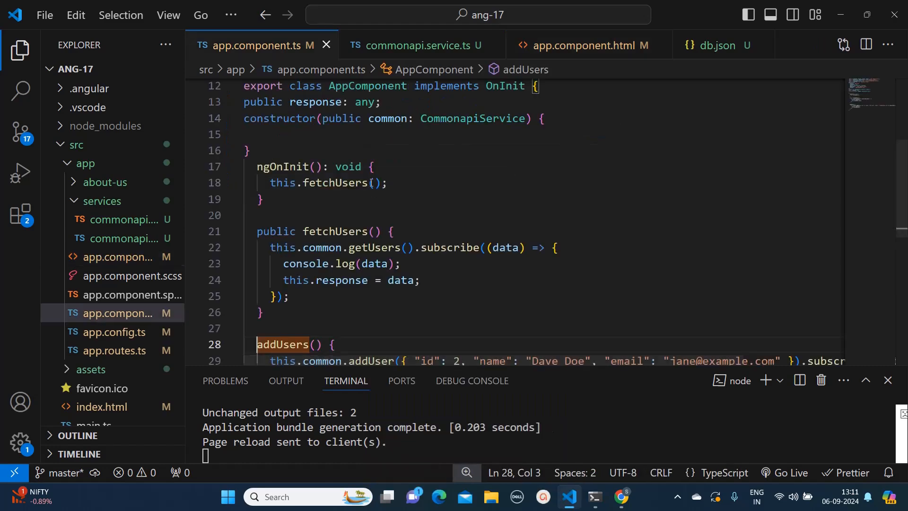
{"action": "scroll", "scroll_direction": "down", "scroll_amount": 3}
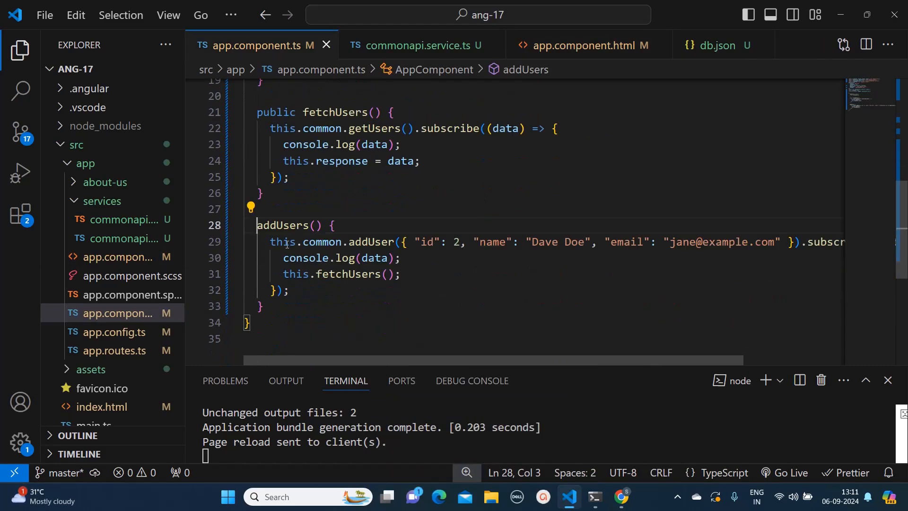
{"action": "left_click", "coordinate": [375, 243]}
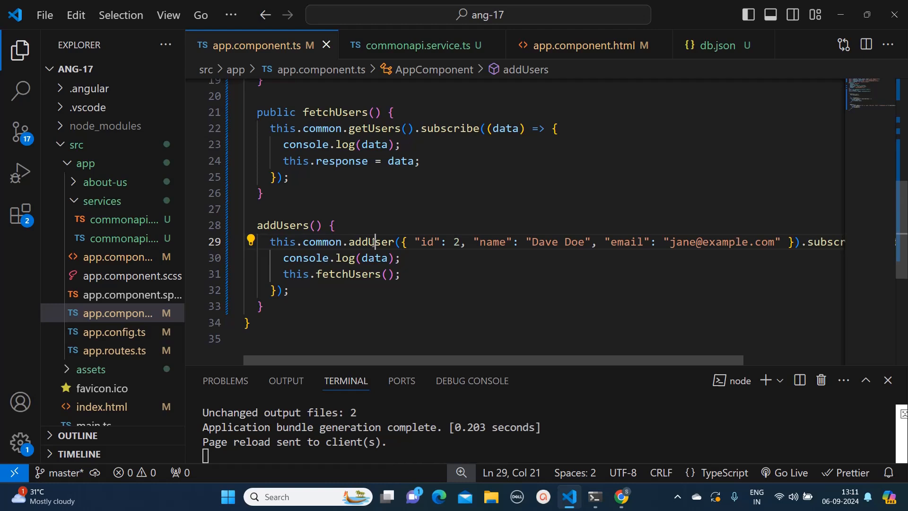
{"action": "double_click", "coordinate": [371, 242]}
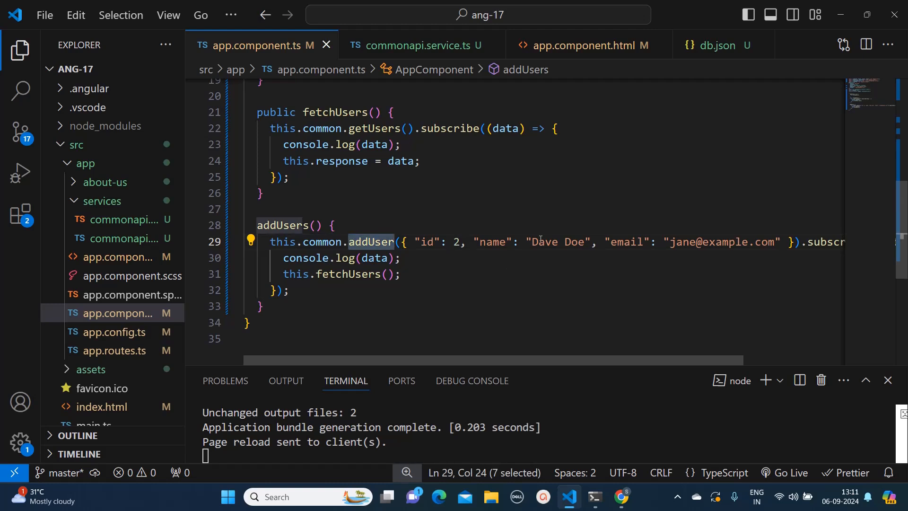
{"action": "mouse_move", "coordinate": [715, 257]}
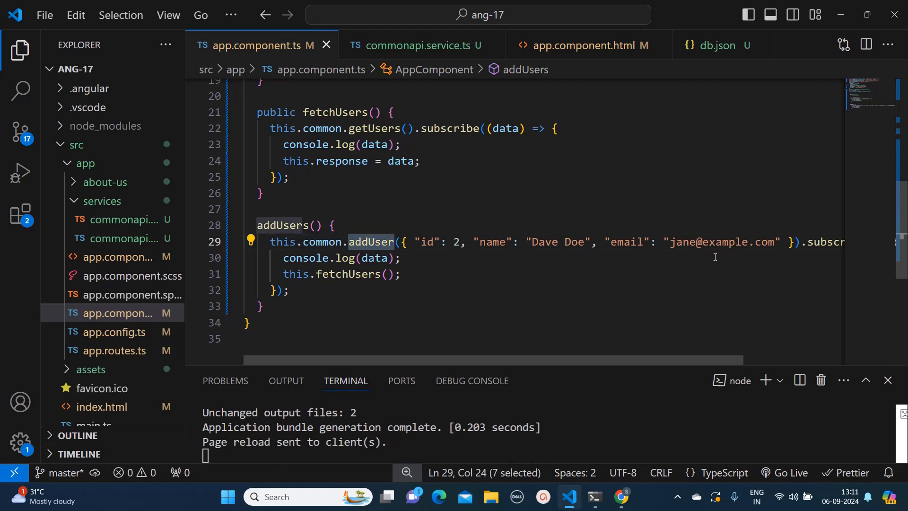
{"action": "mouse_move", "coordinate": [767, 260]}
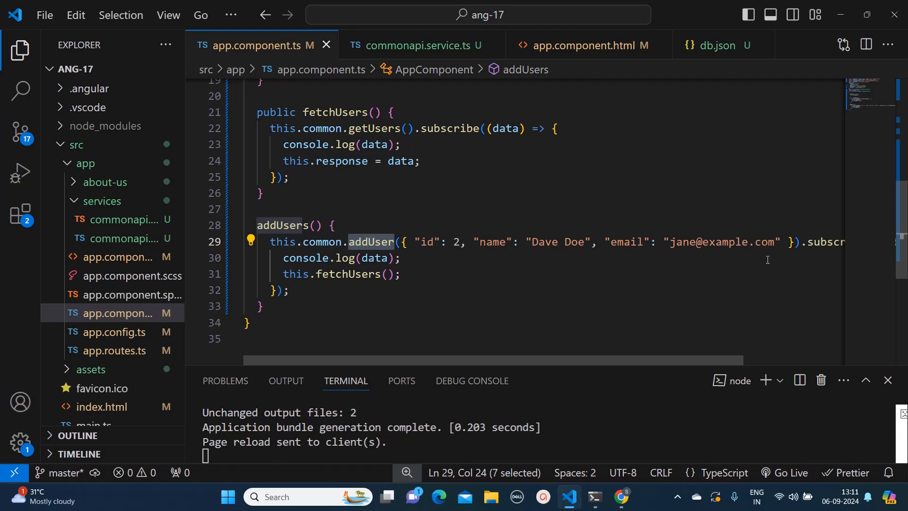
{"action": "mouse_move", "coordinate": [484, 287]}
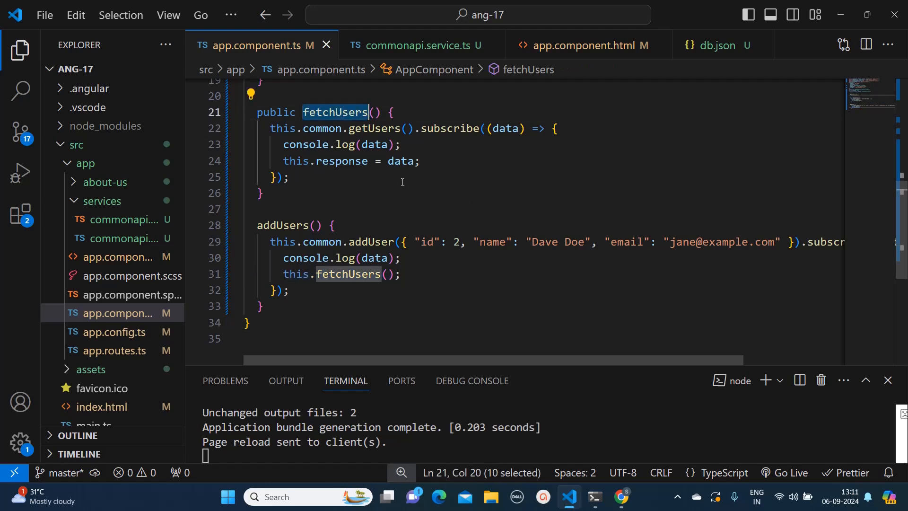
{"action": "left_click", "coordinate": [621, 501]}
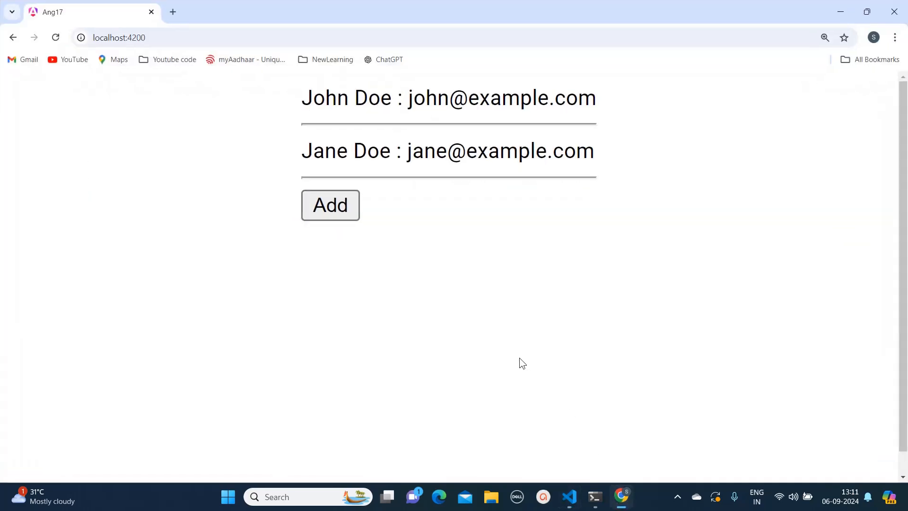
Press the Add button three times to append Dave Doe users below John and Jane Doe
{"action": "left_click", "coordinate": [330, 205]}
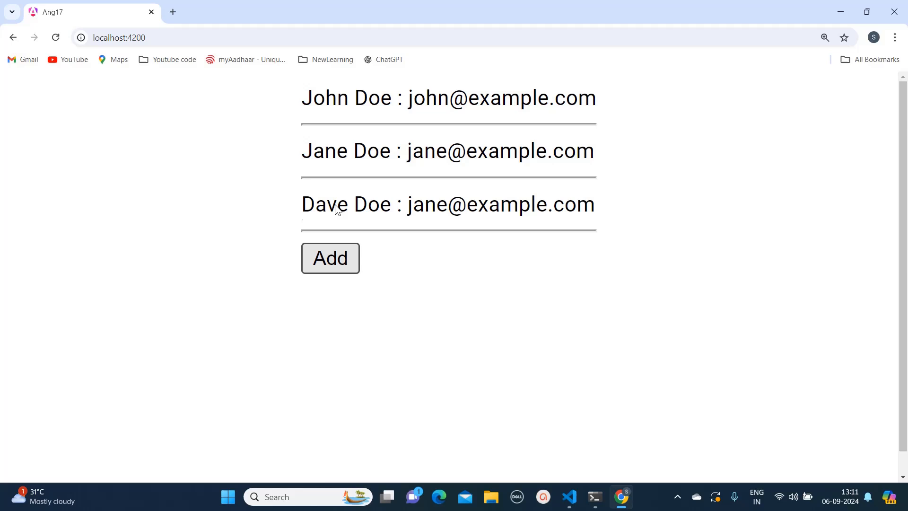
{"action": "left_click", "coordinate": [330, 258]}
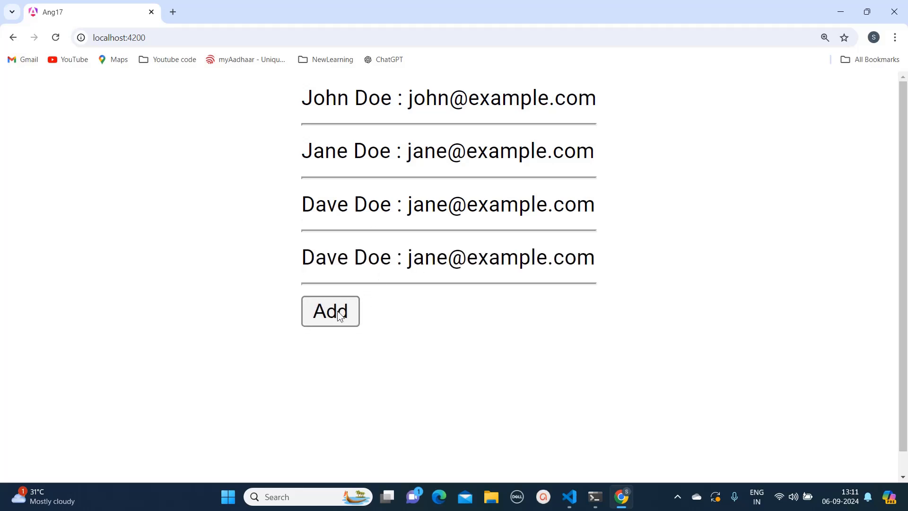
{"action": "left_click", "coordinate": [330, 311]}
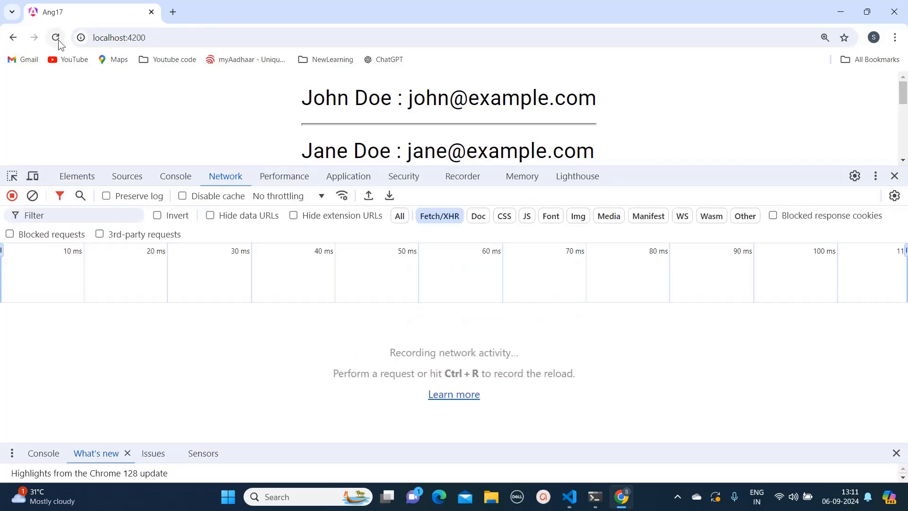
Reload and inspect the users request's headers and previewed user records
{"action": "left_click", "coordinate": [56, 38]}
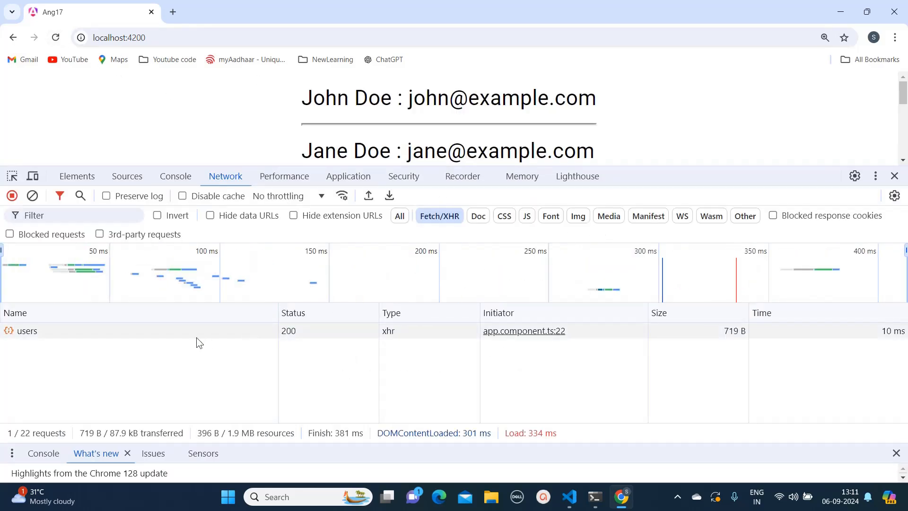
{"action": "left_click", "coordinate": [26, 330]}
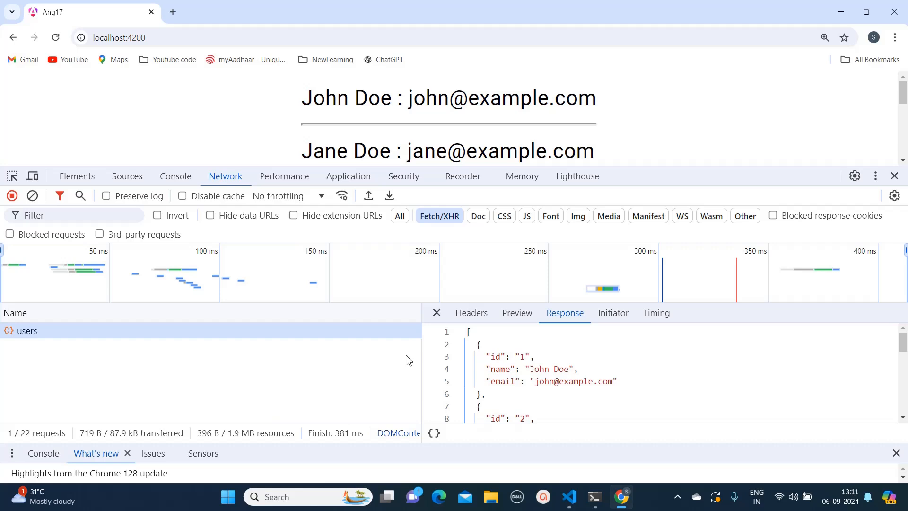
{"action": "left_click", "coordinate": [471, 312]}
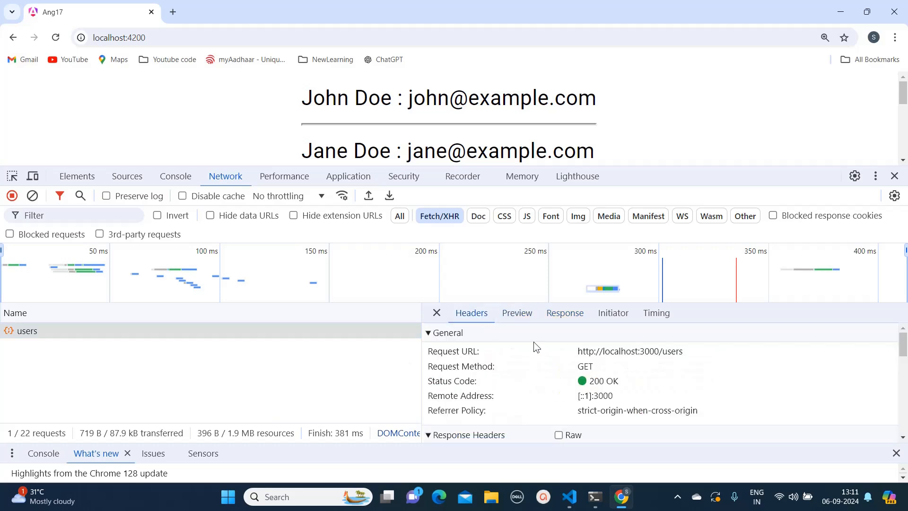
{"action": "left_click", "coordinate": [516, 312]}
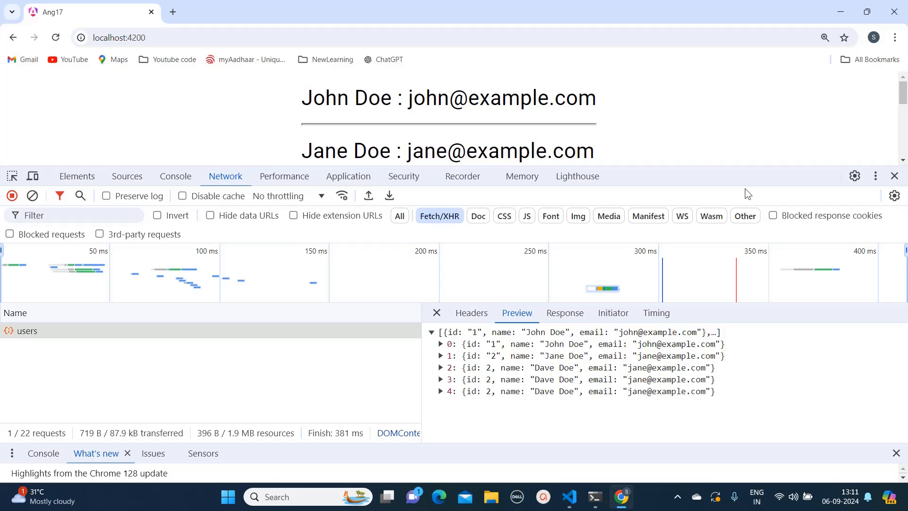
{"action": "scroll", "scroll_direction": "down", "scroll_amount": 3}
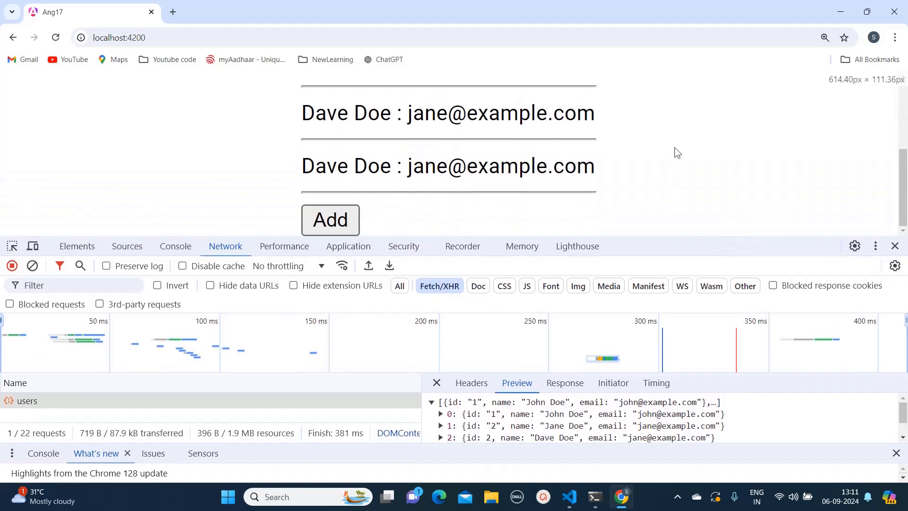
Add a fifth Dave Doe entry and inspect the resulting users POST and GET requests
{"action": "left_click", "coordinate": [329, 219]}
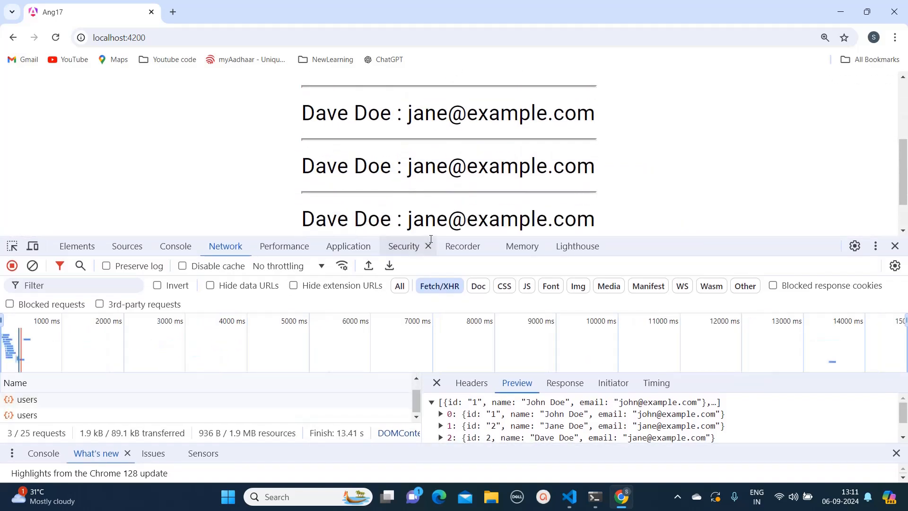
{"action": "left_click_drag", "start_coordinate": [430, 238], "coordinate": [431, 163]}
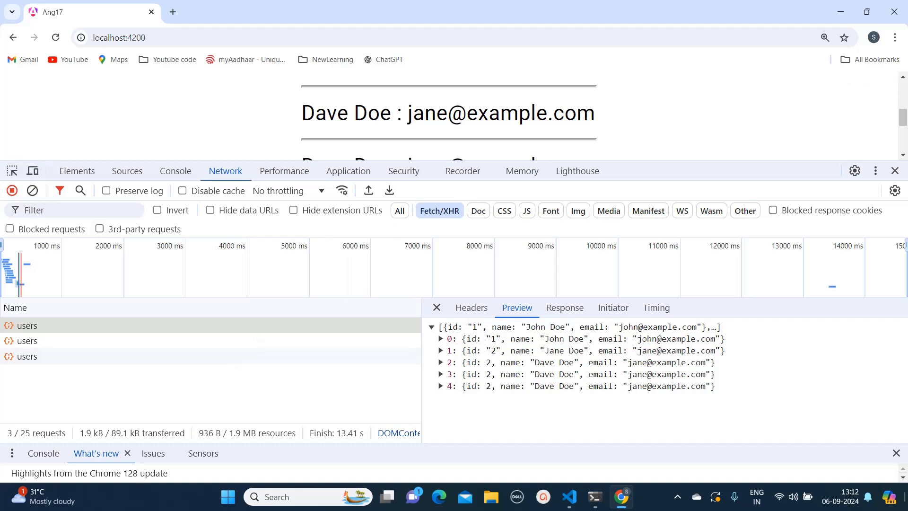
{"action": "left_click", "coordinate": [33, 190]}
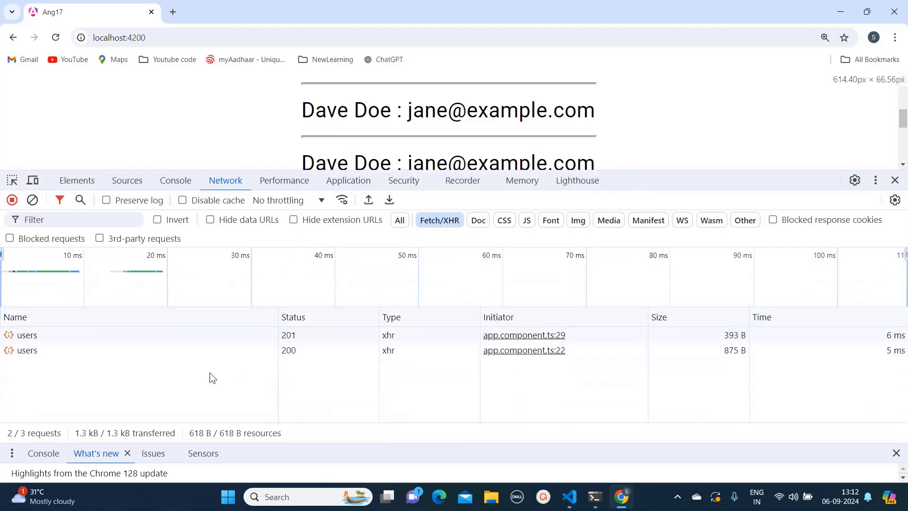
{"action": "left_click", "coordinate": [26, 350]}
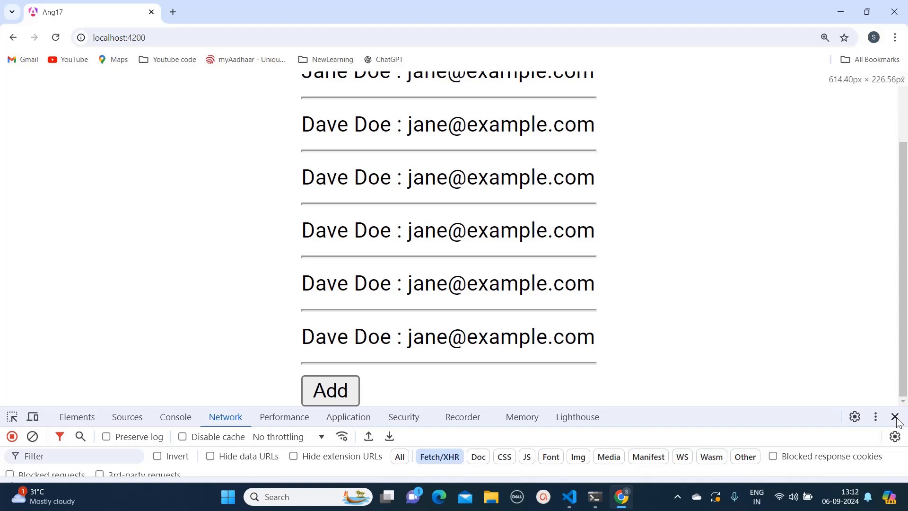
Close DevTools to show John Doe, Jane Doe and five Dave Doe entries
{"action": "left_click", "coordinate": [896, 416]}
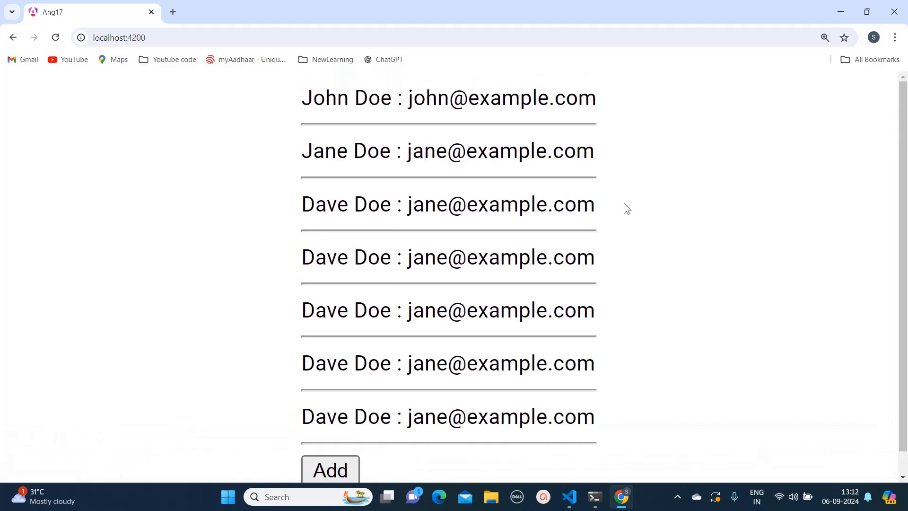
{"action": "mouse_move", "coordinate": [650, 347]}
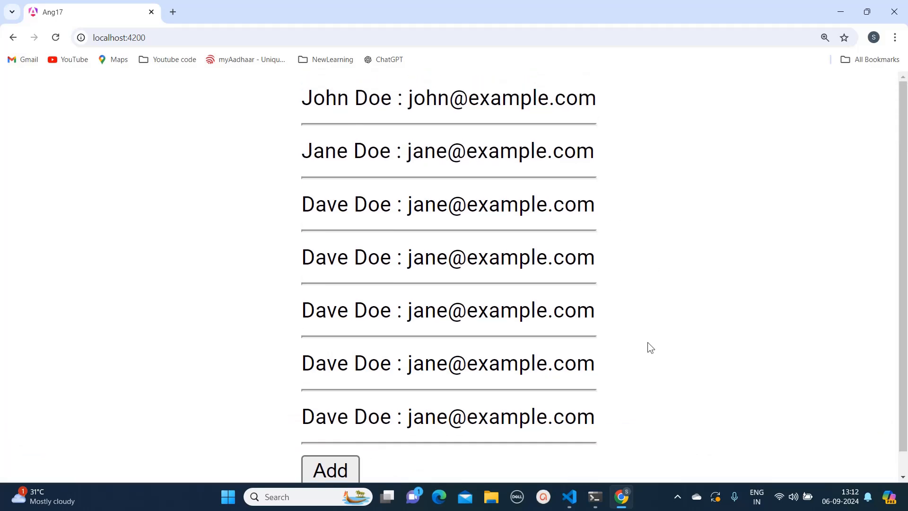
{"action": "mouse_move", "coordinate": [634, 361]}
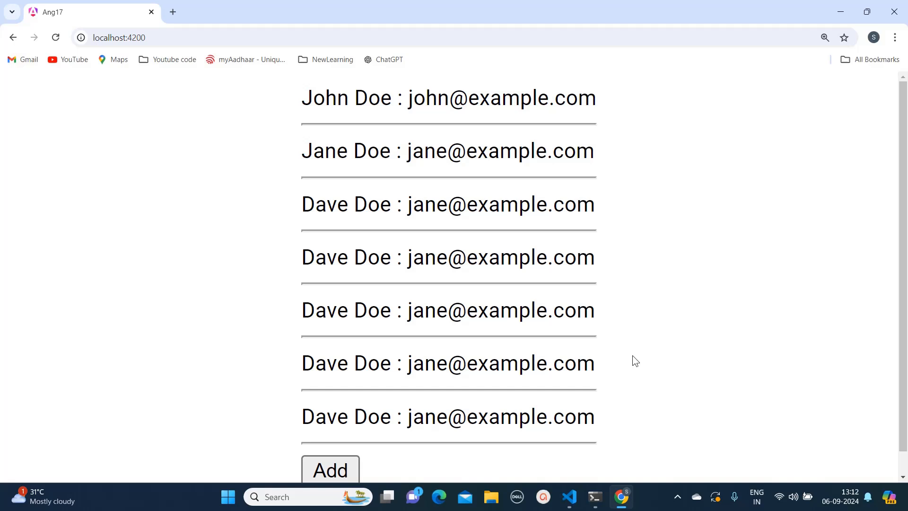